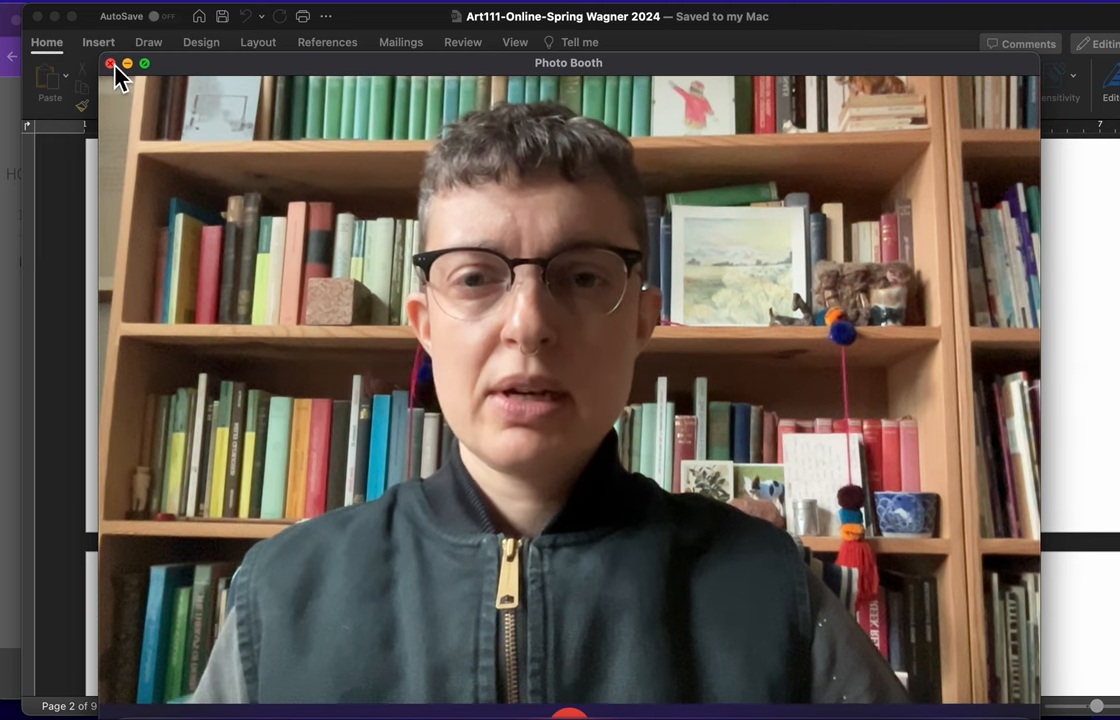
# - Close the camera preview, compare the Gateways to Art results and 4th edition page, then return to Blackboard
pyautogui.click(109, 63)
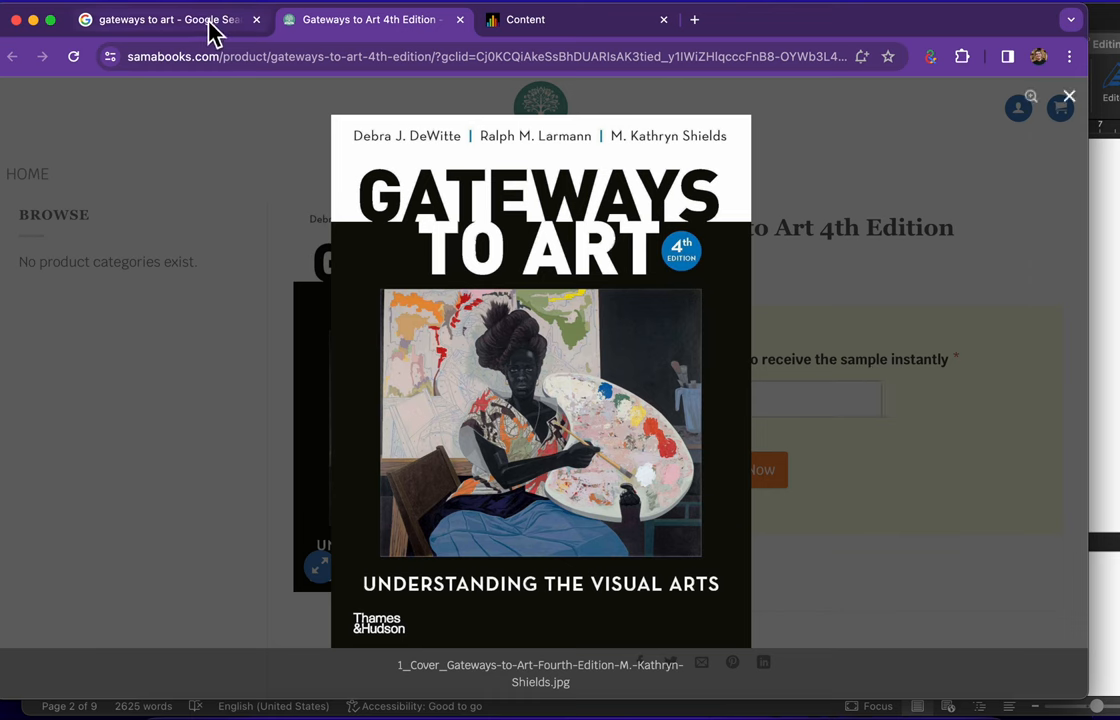
pyautogui.click(165, 19)
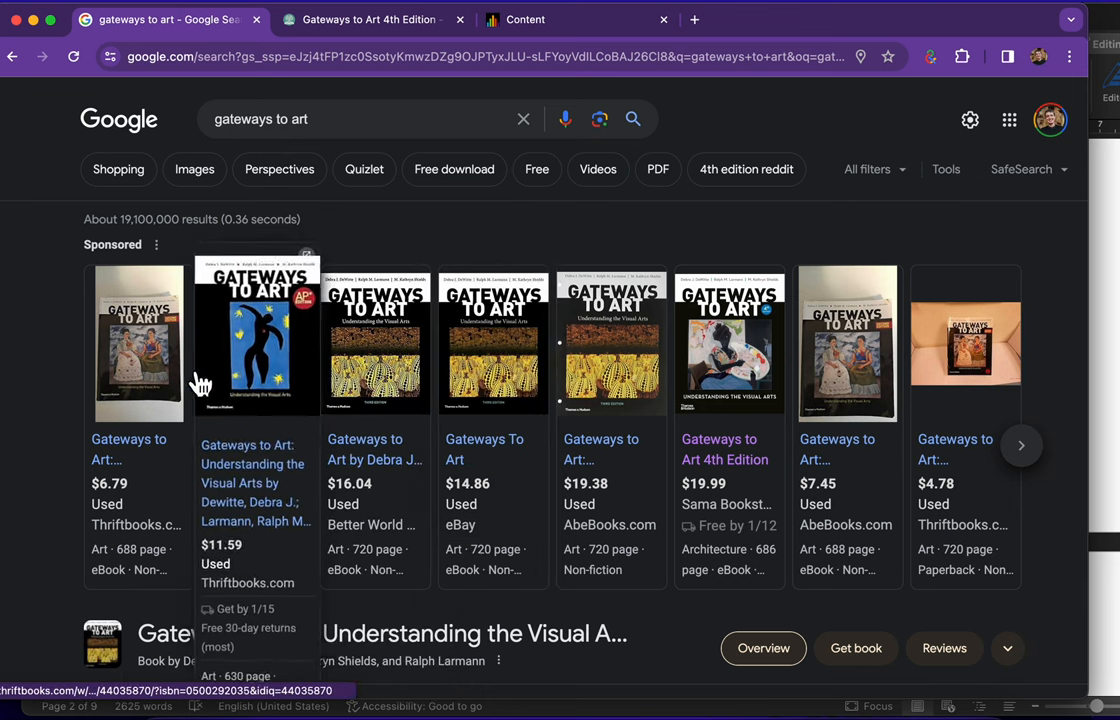
pyautogui.moveTo(320, 367)
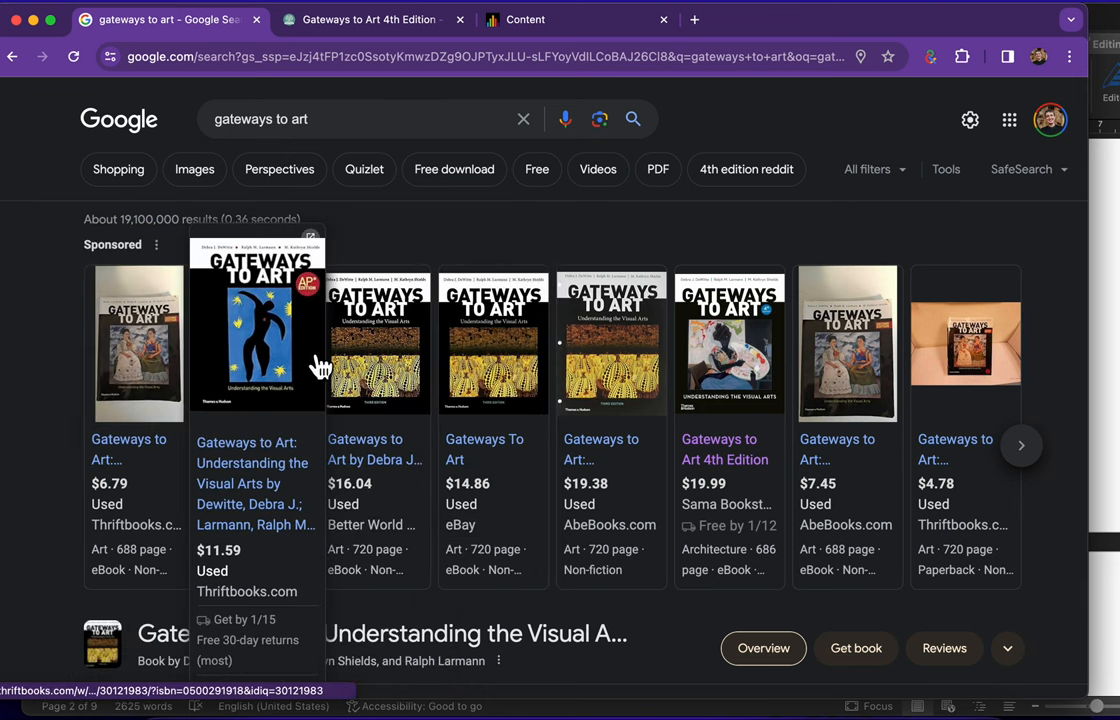
pyautogui.moveTo(510, 375)
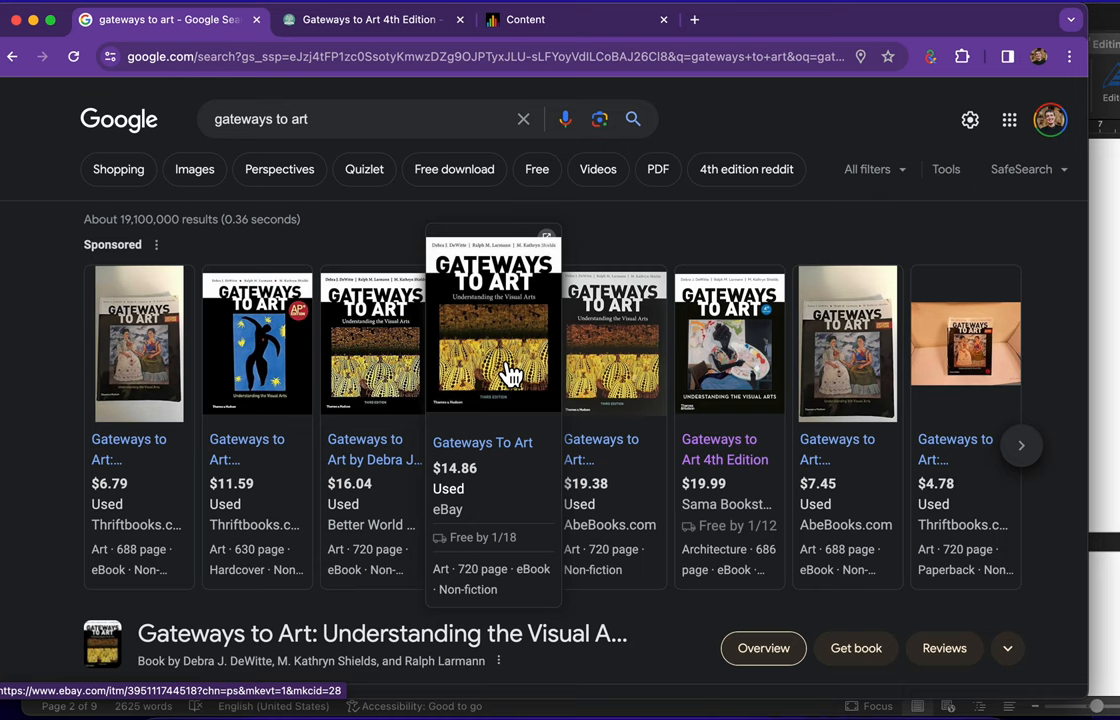
pyautogui.moveTo(375, 19)
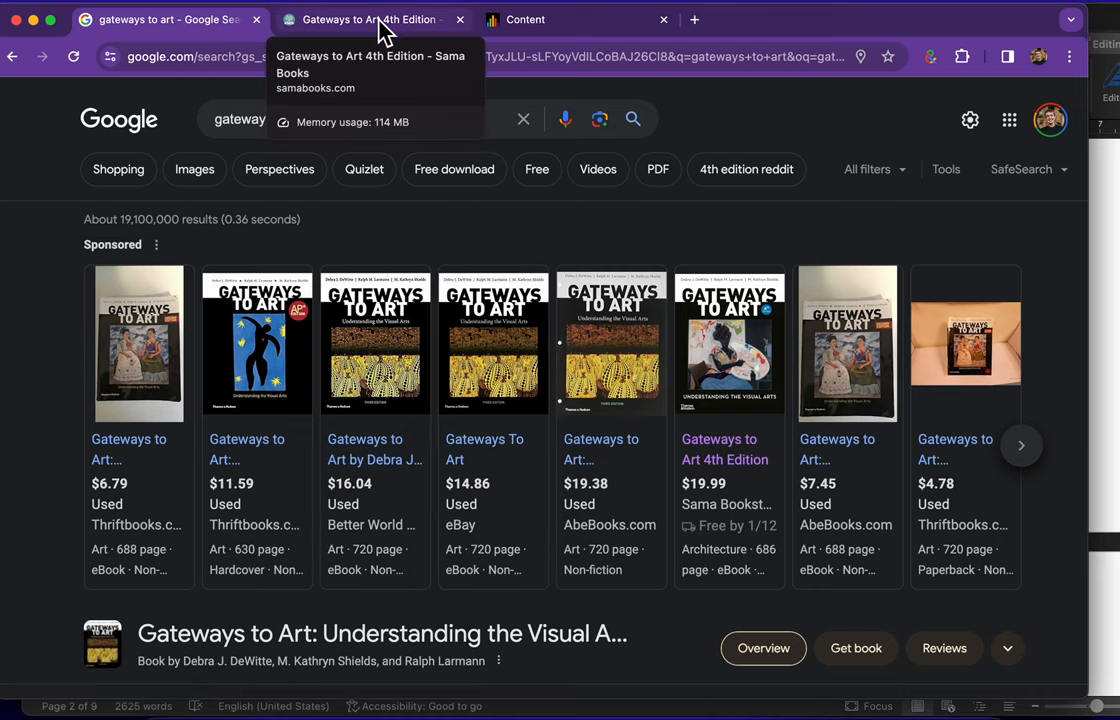
pyautogui.click(370, 19)
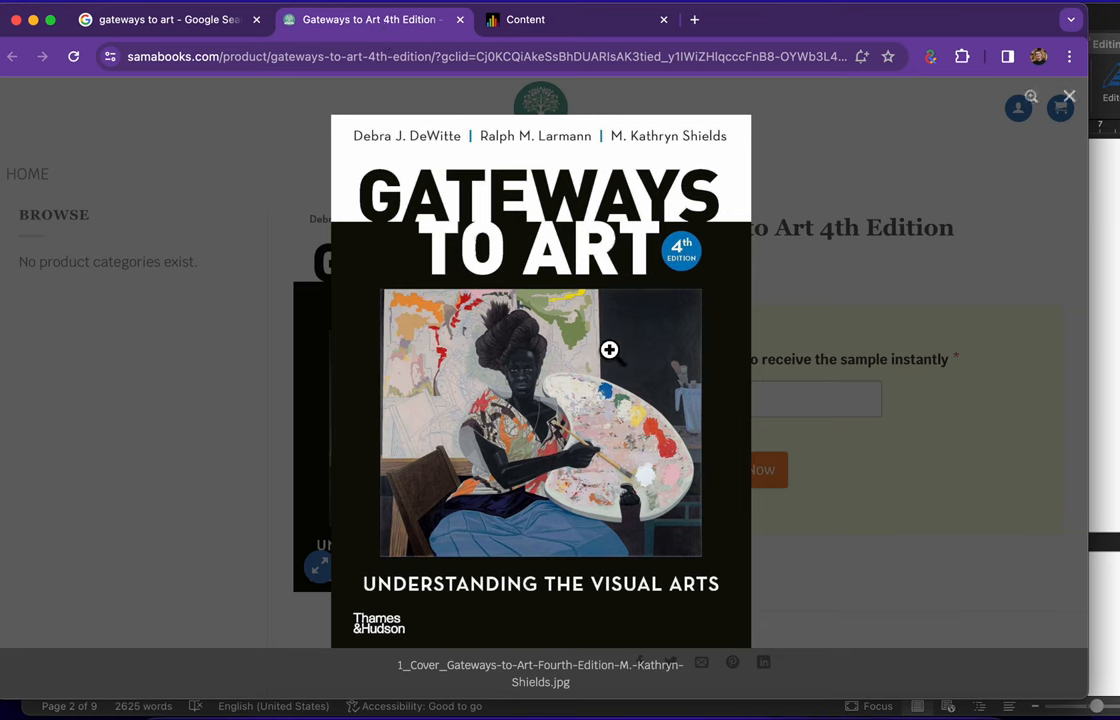
pyautogui.moveTo(623, 157)
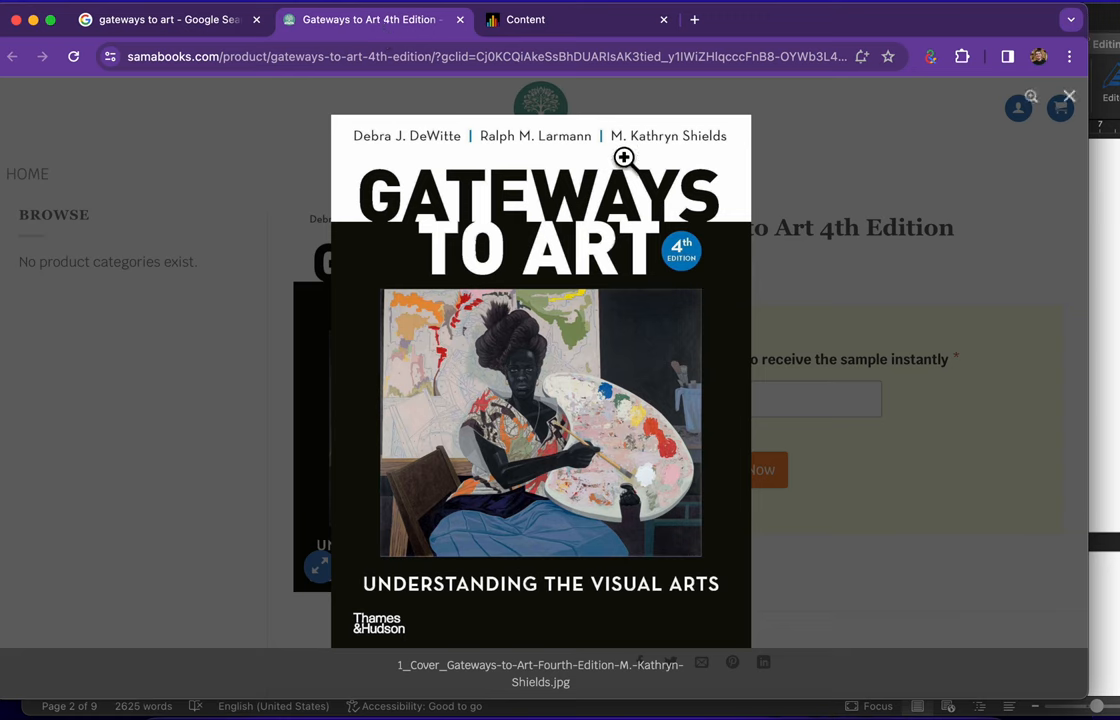
pyautogui.moveTo(560, 19)
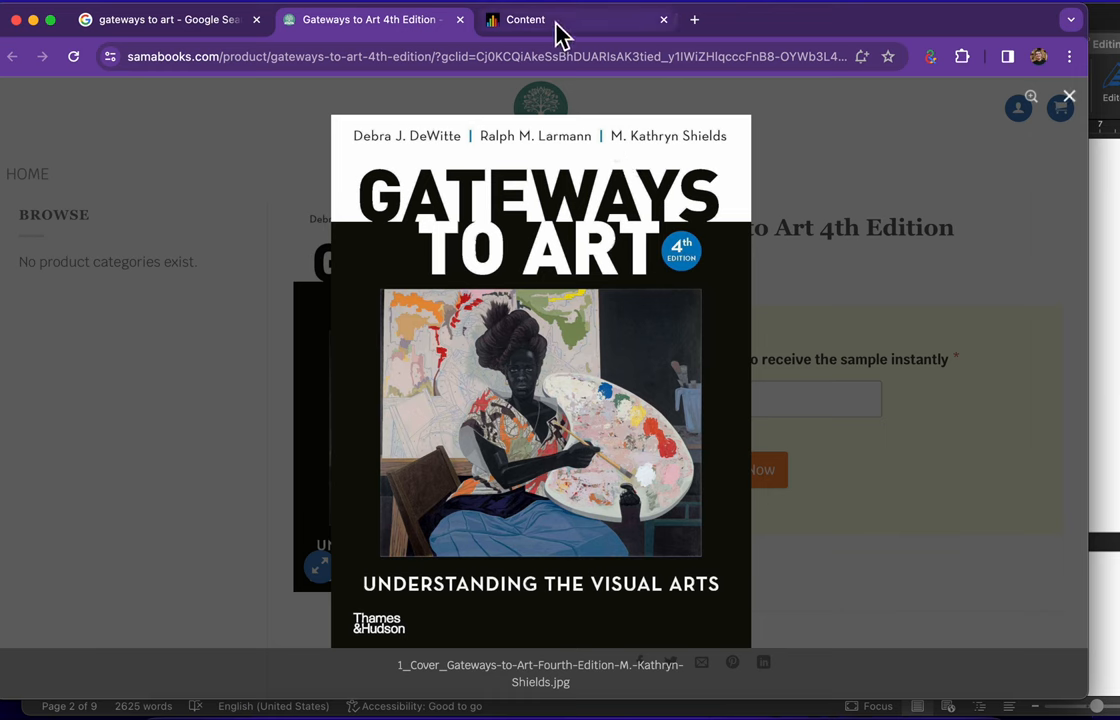
pyautogui.click(525, 19)
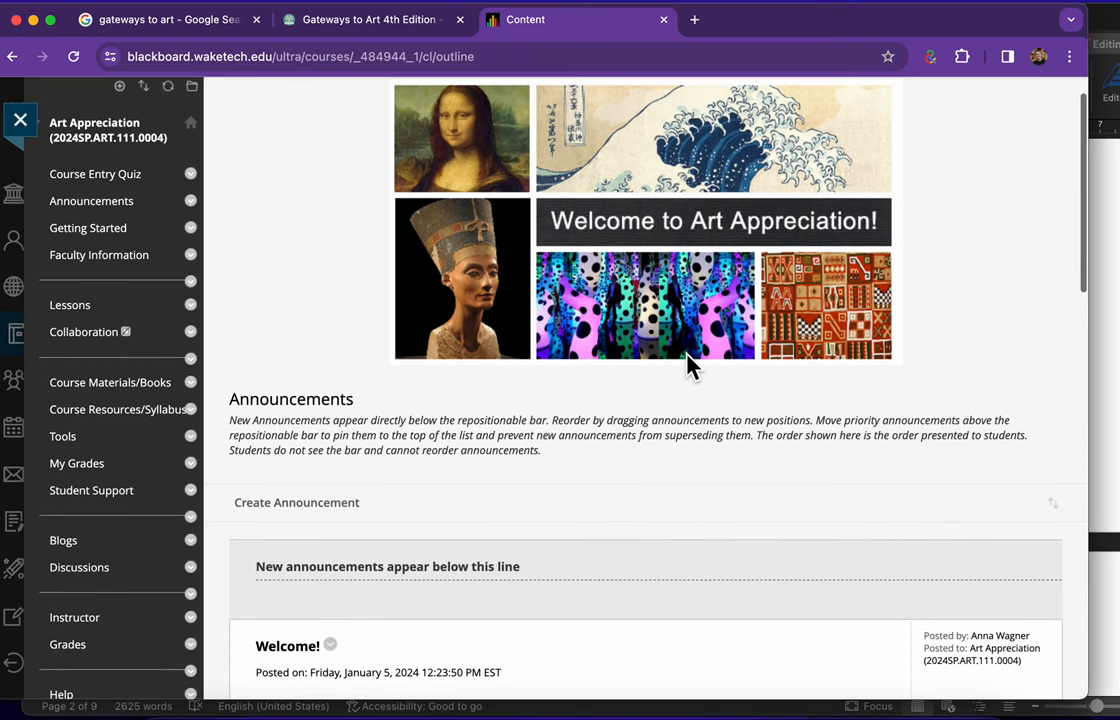
# - Read the Welcome announcement naming the third-edition Gateways to Art textbook, then open Course Entry Quiz
pyautogui.scroll(-3)
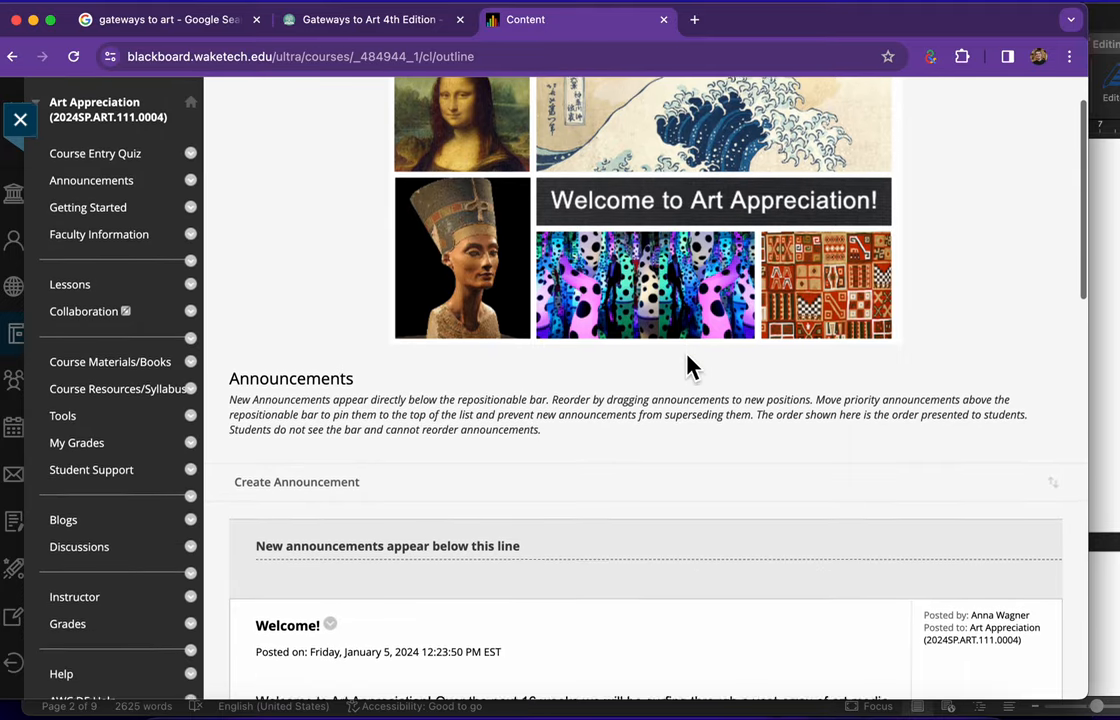
pyautogui.scroll(-3)
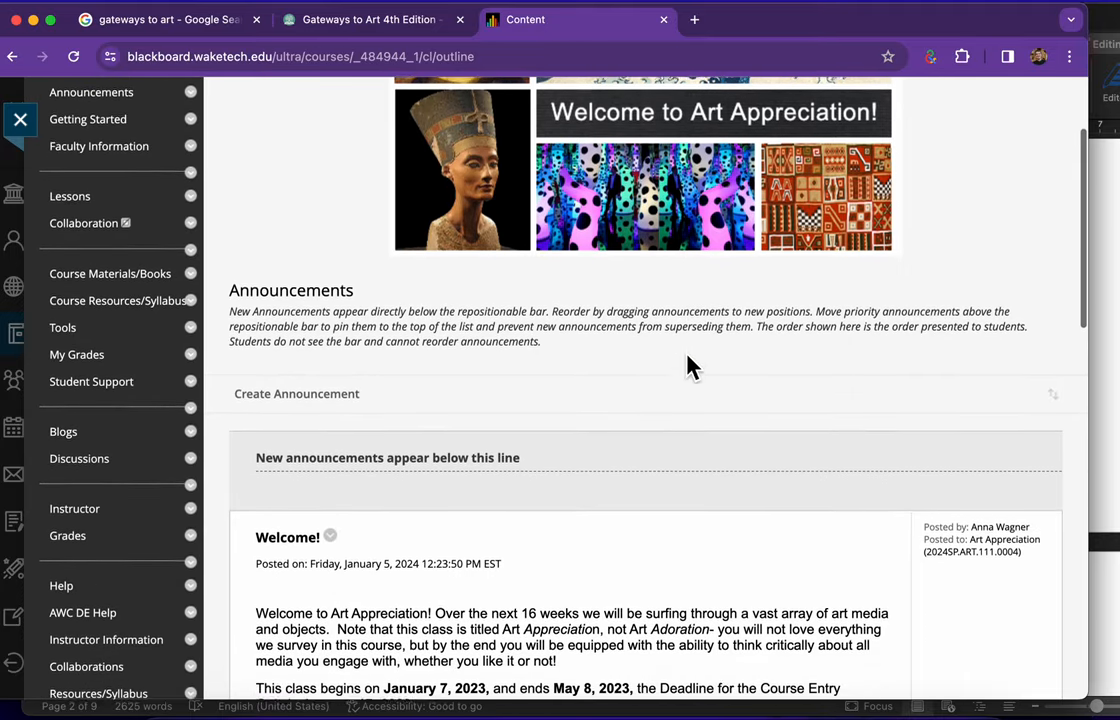
pyautogui.scroll(3)
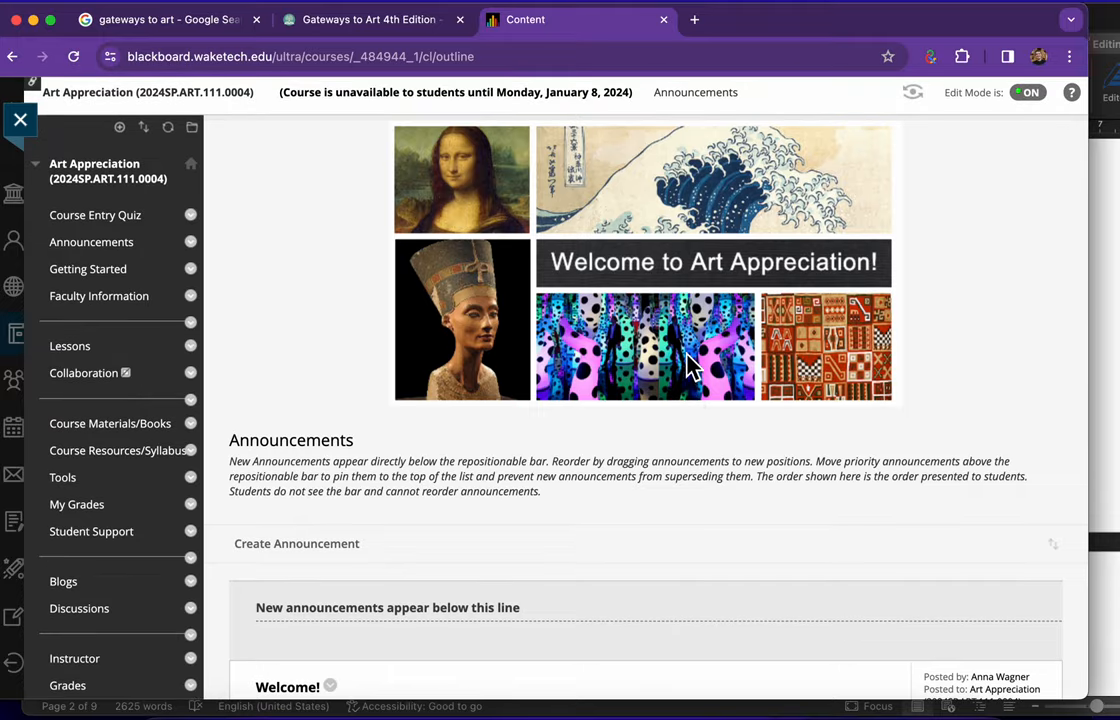
pyautogui.scroll(-3)
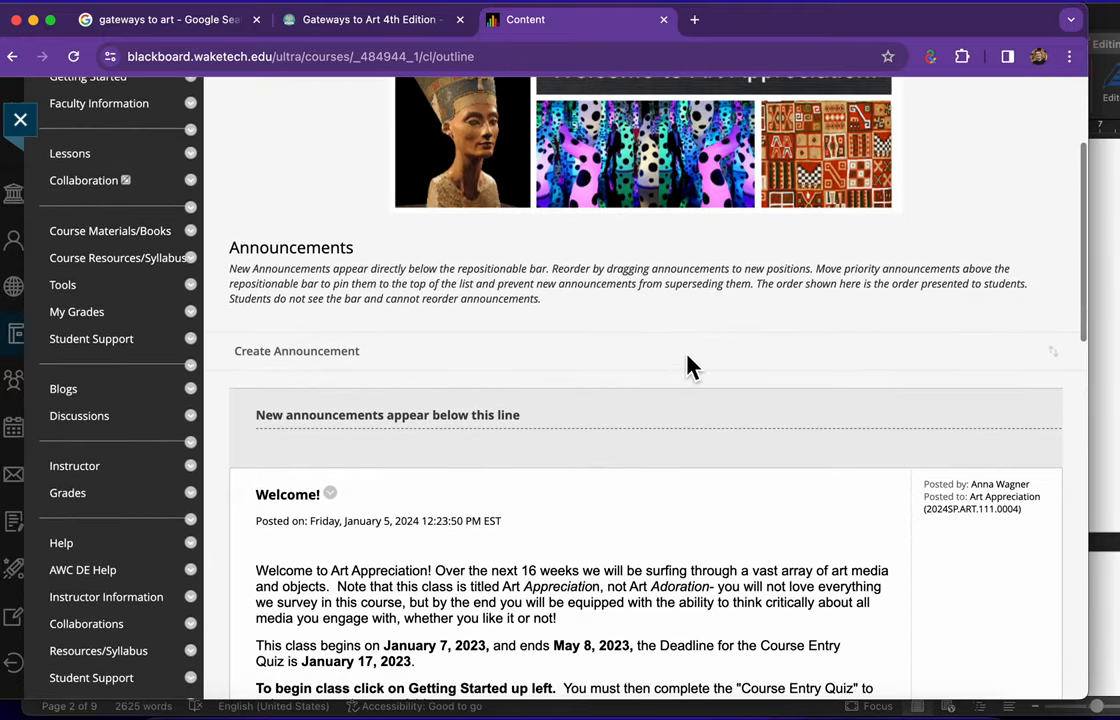
pyautogui.scroll(-3)
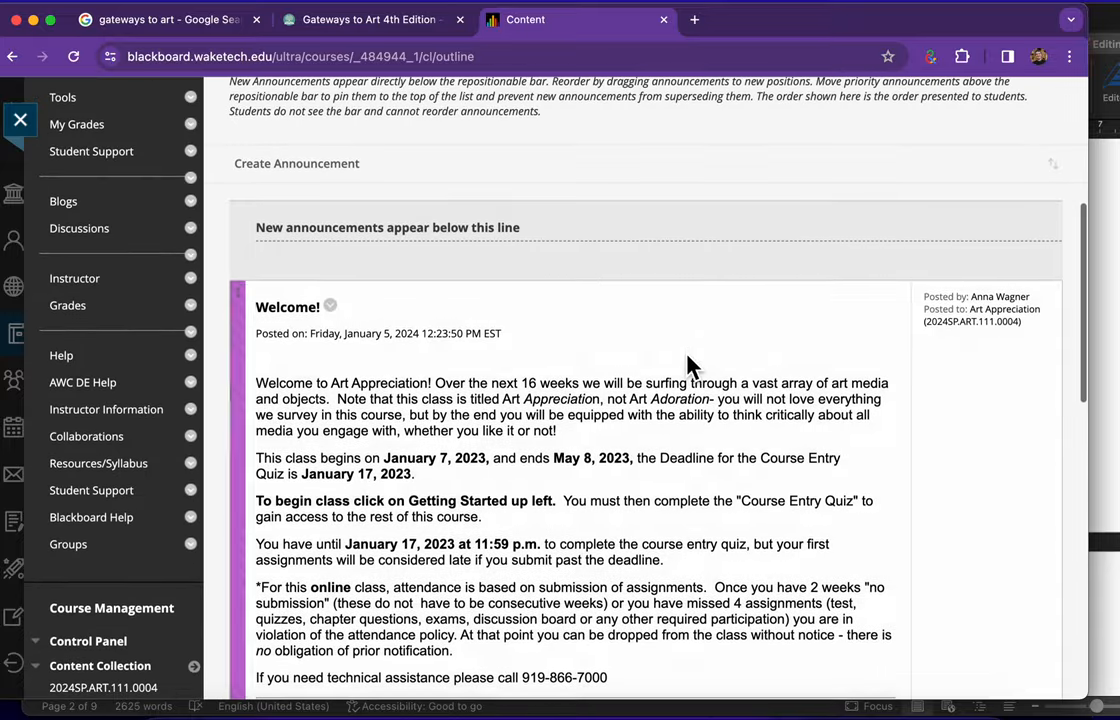
pyautogui.scroll(-3)
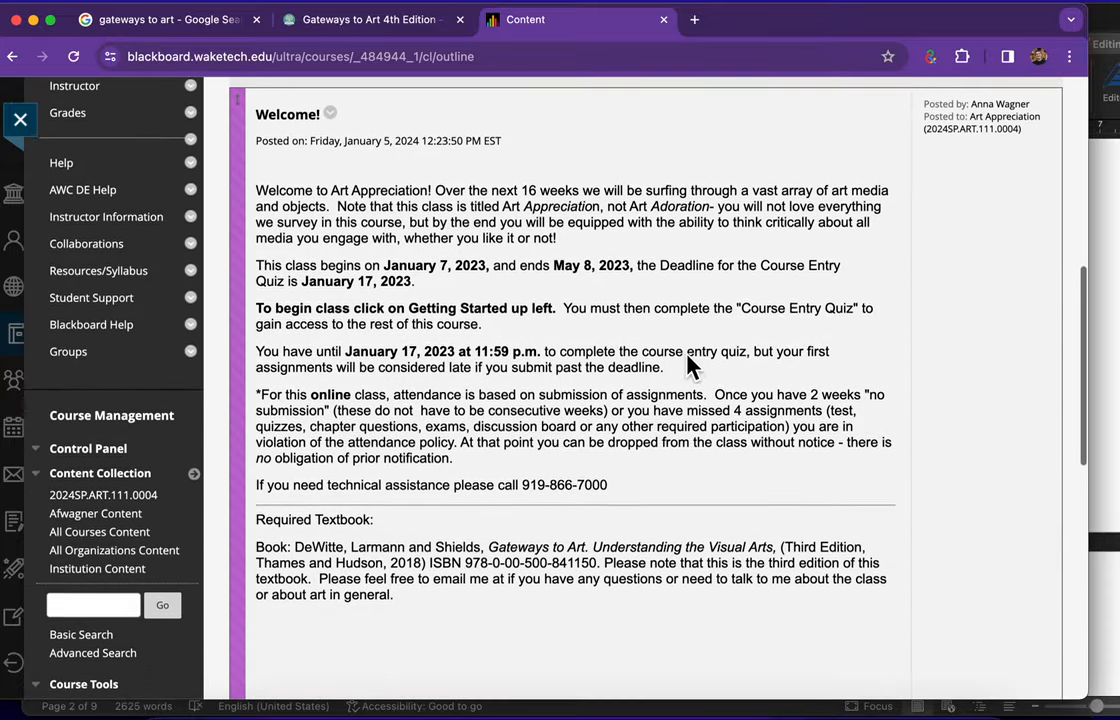
pyautogui.scroll(3)
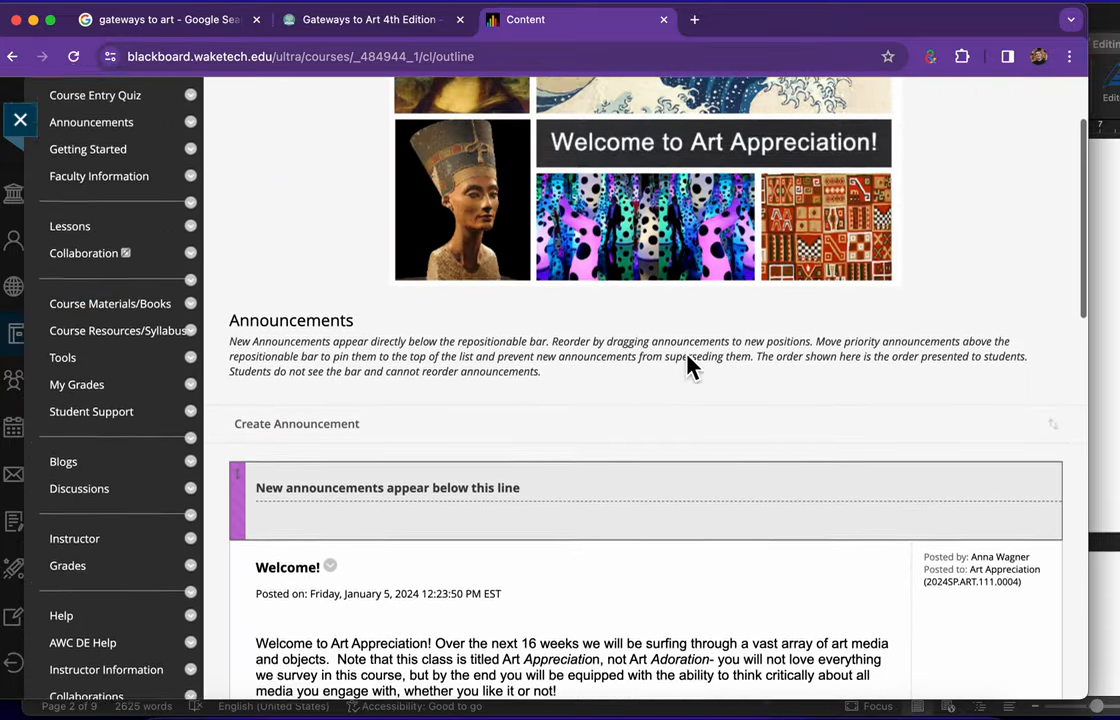
pyautogui.scroll(3)
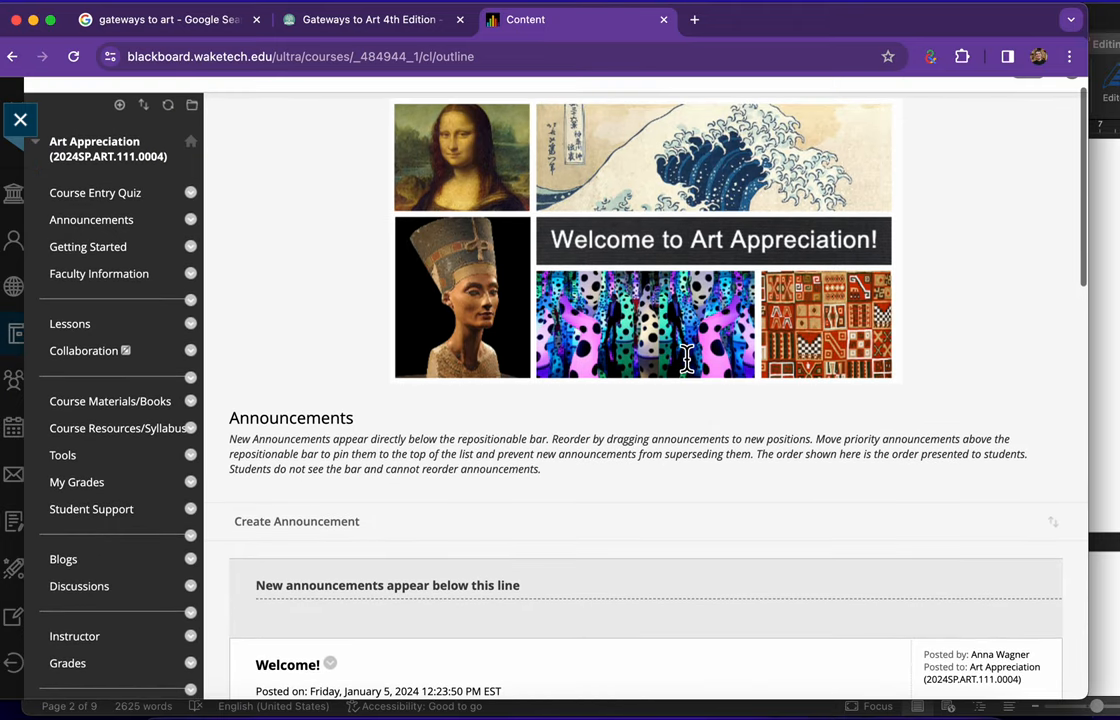
pyautogui.moveTo(363, 447)
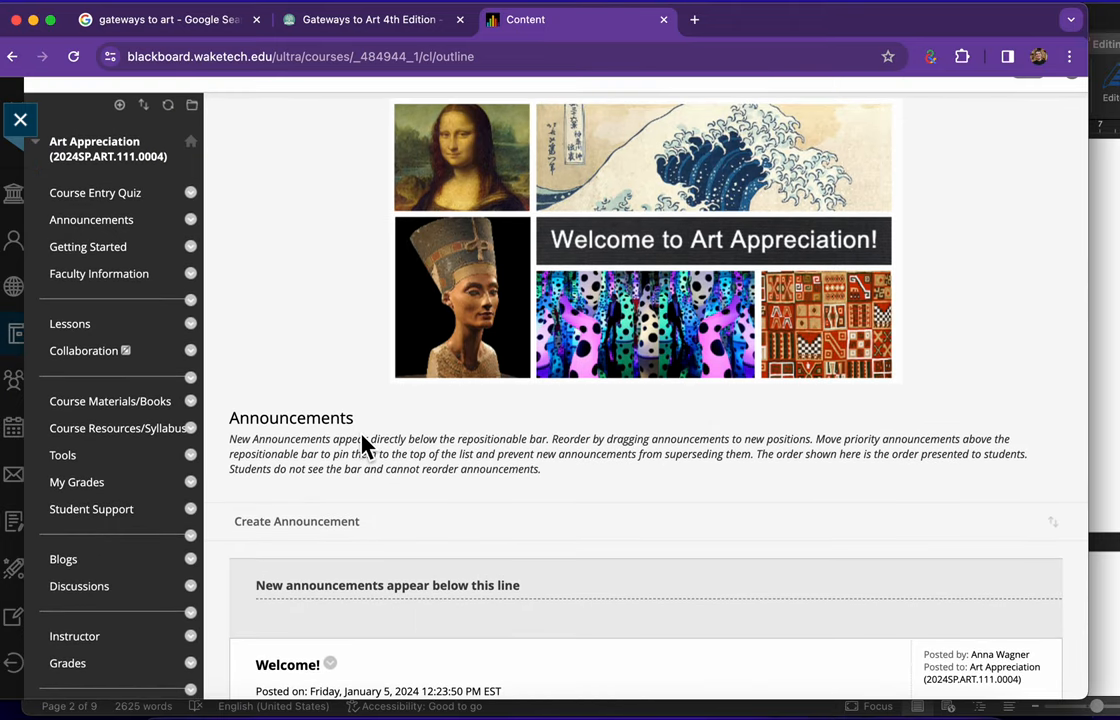
pyautogui.moveTo(358, 417)
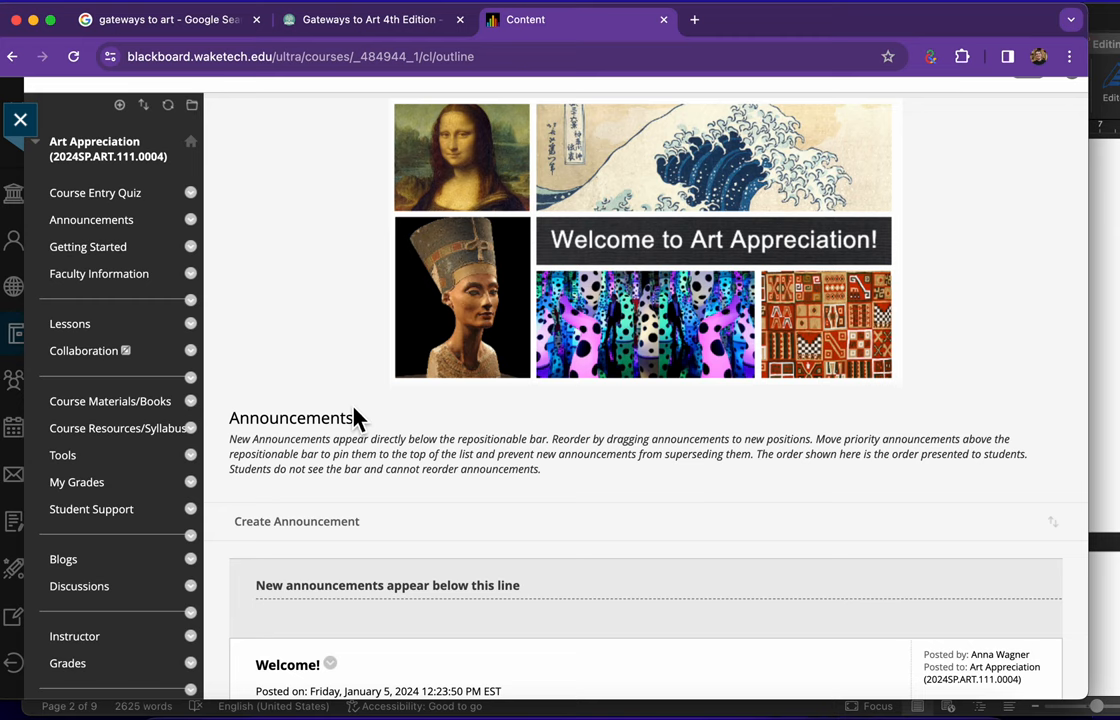
pyautogui.moveTo(223, 240)
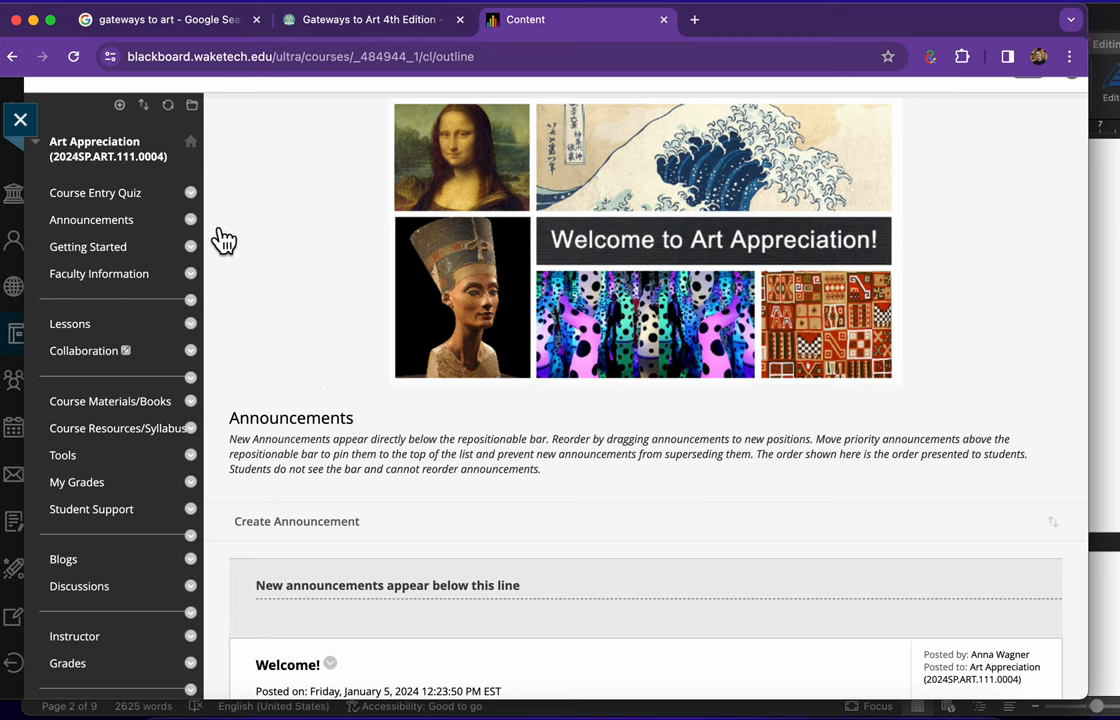
pyautogui.moveTo(95, 193)
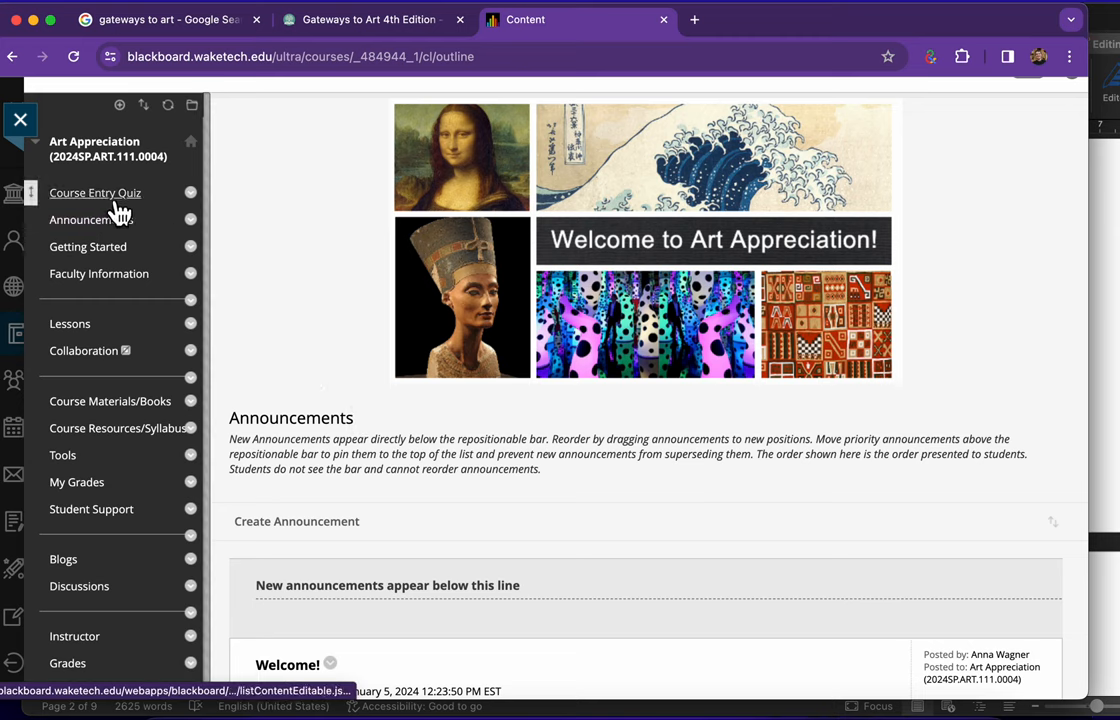
pyautogui.click(95, 192)
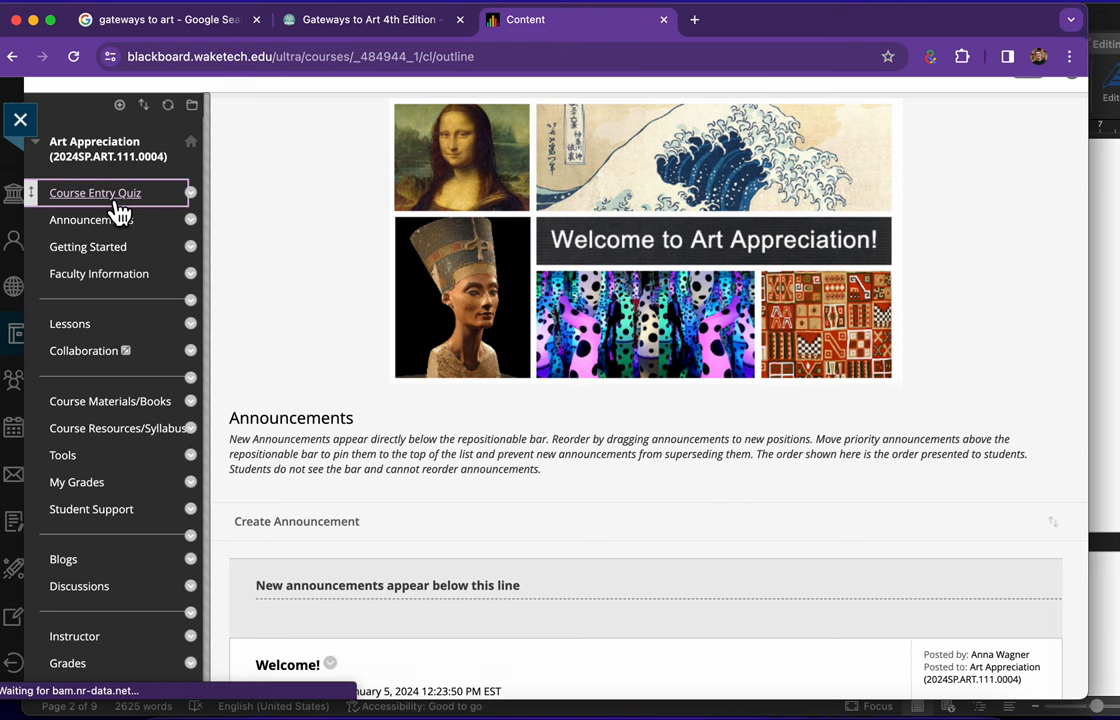
# - Review the Course Entry Quiz instructions, then open the Course Resources/Syllabus area with the Art 111 syllabus
pyautogui.click(95, 192)
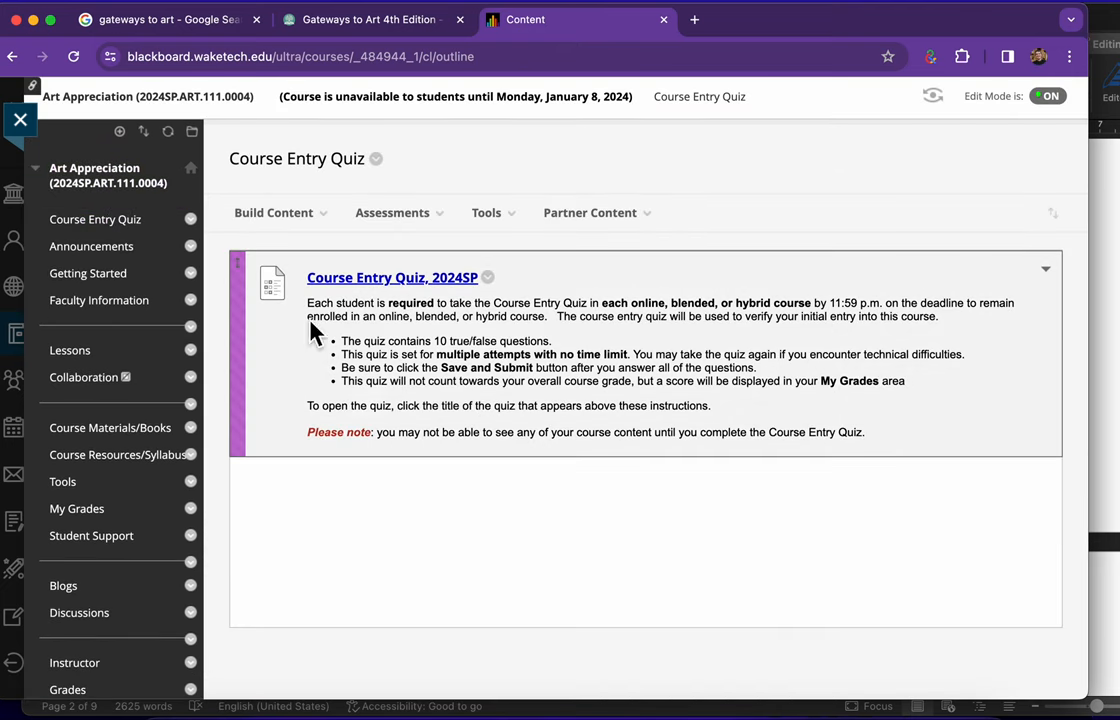
pyautogui.moveTo(493, 340)
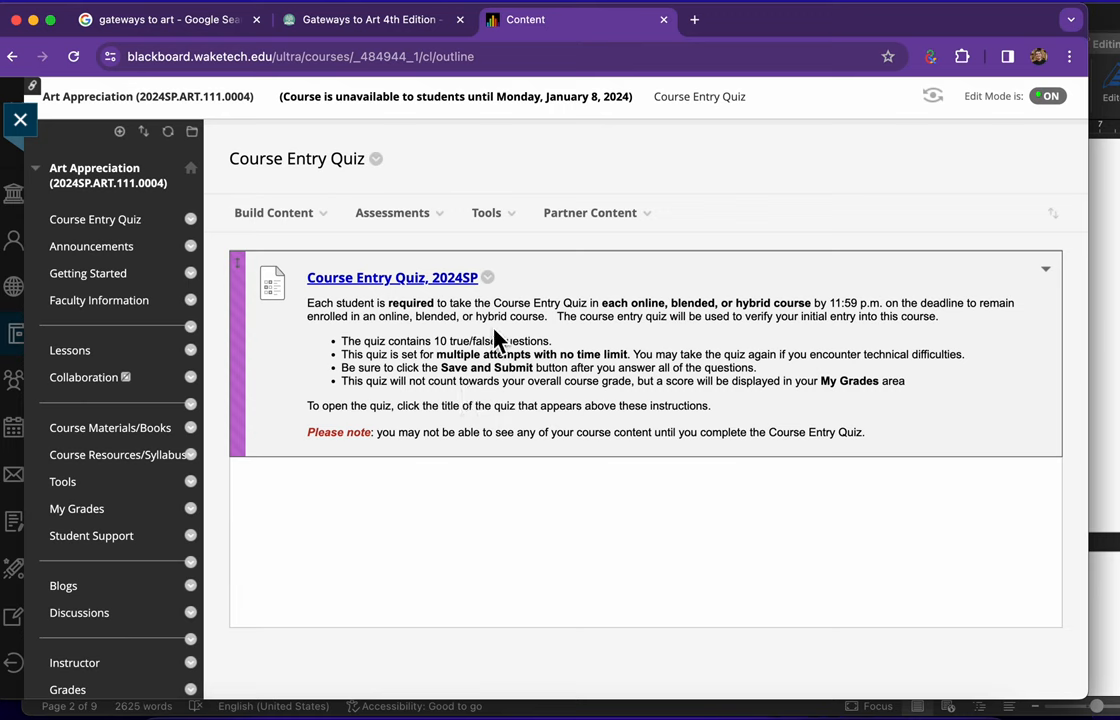
pyautogui.moveTo(305, 413)
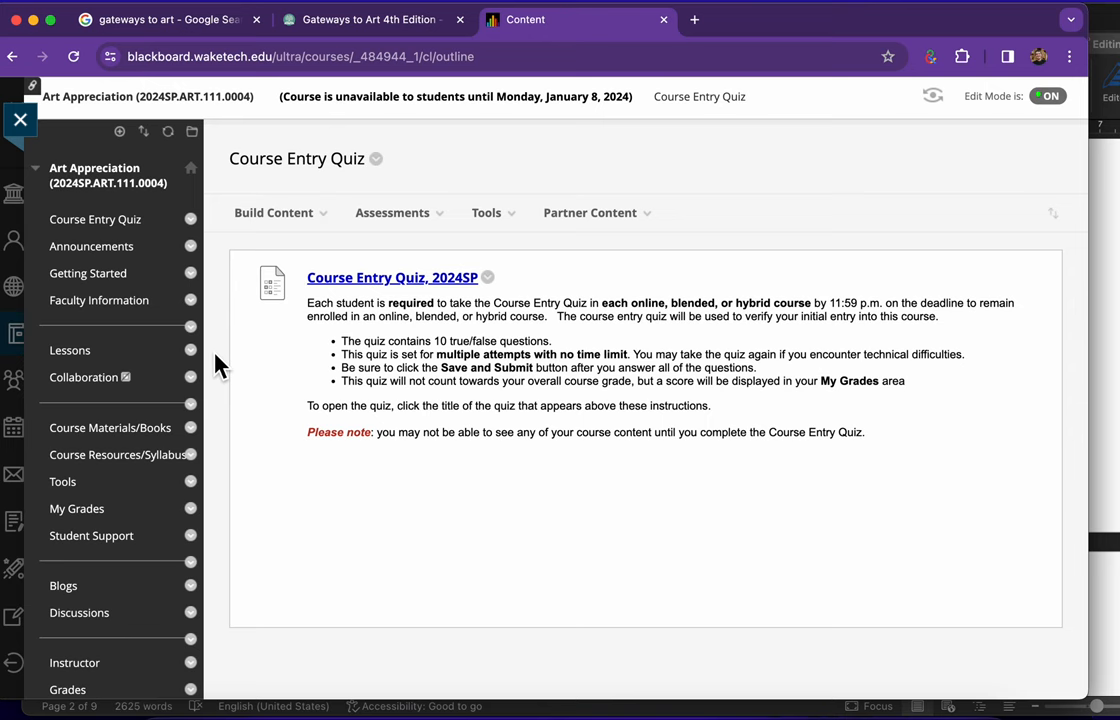
pyautogui.moveTo(154, 454)
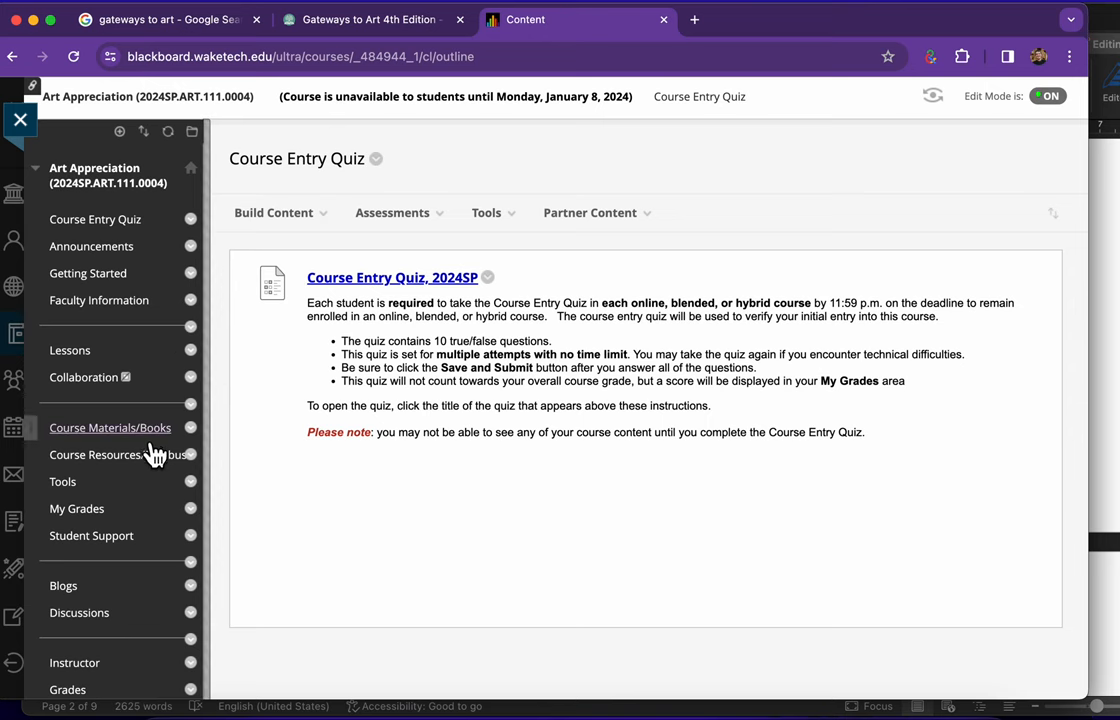
pyautogui.click(117, 454)
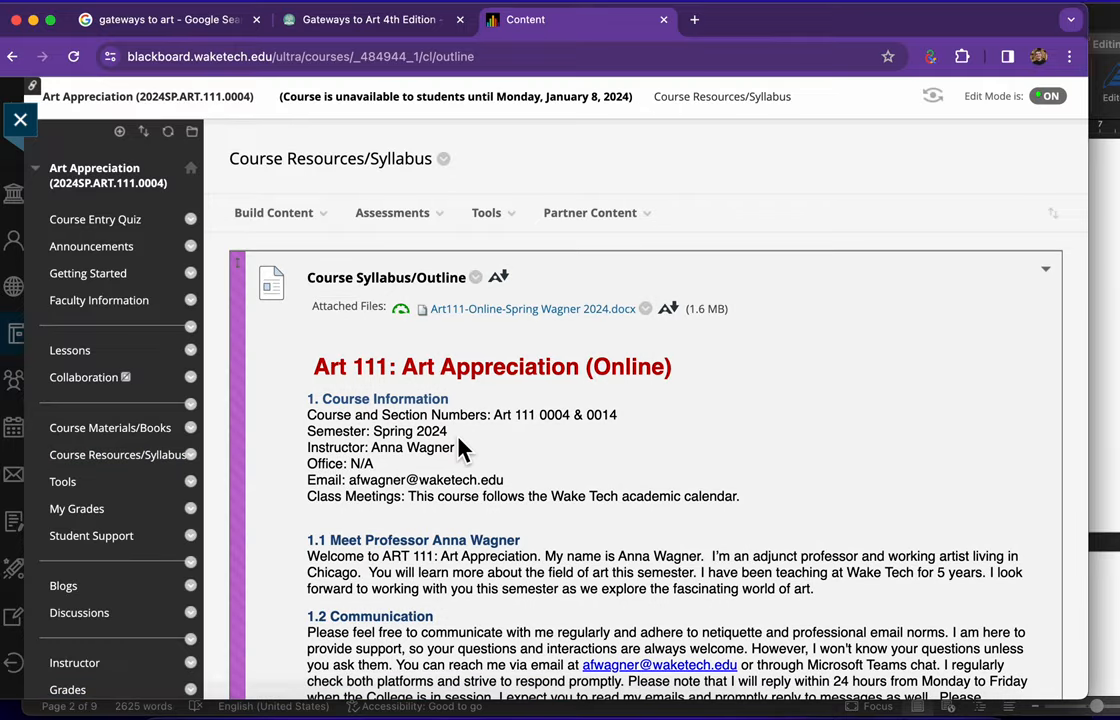
pyautogui.scroll(-3)
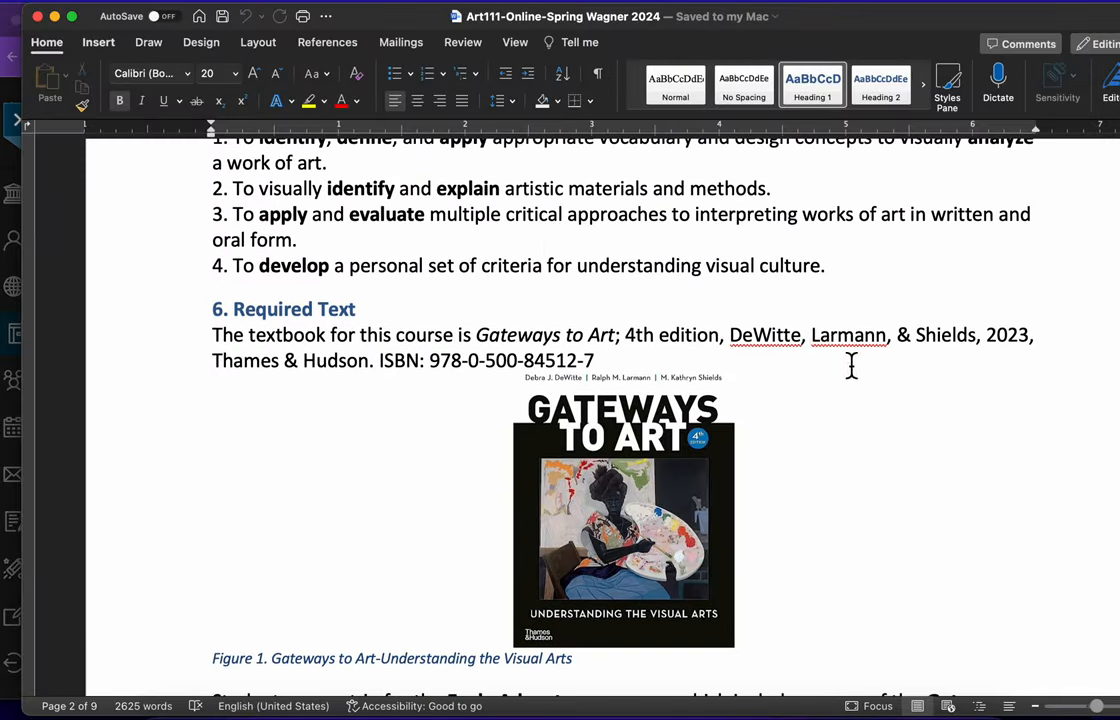
# - Scroll the syllabus from the required textbook down to section 10.2 Grade Components
pyautogui.scroll(3)
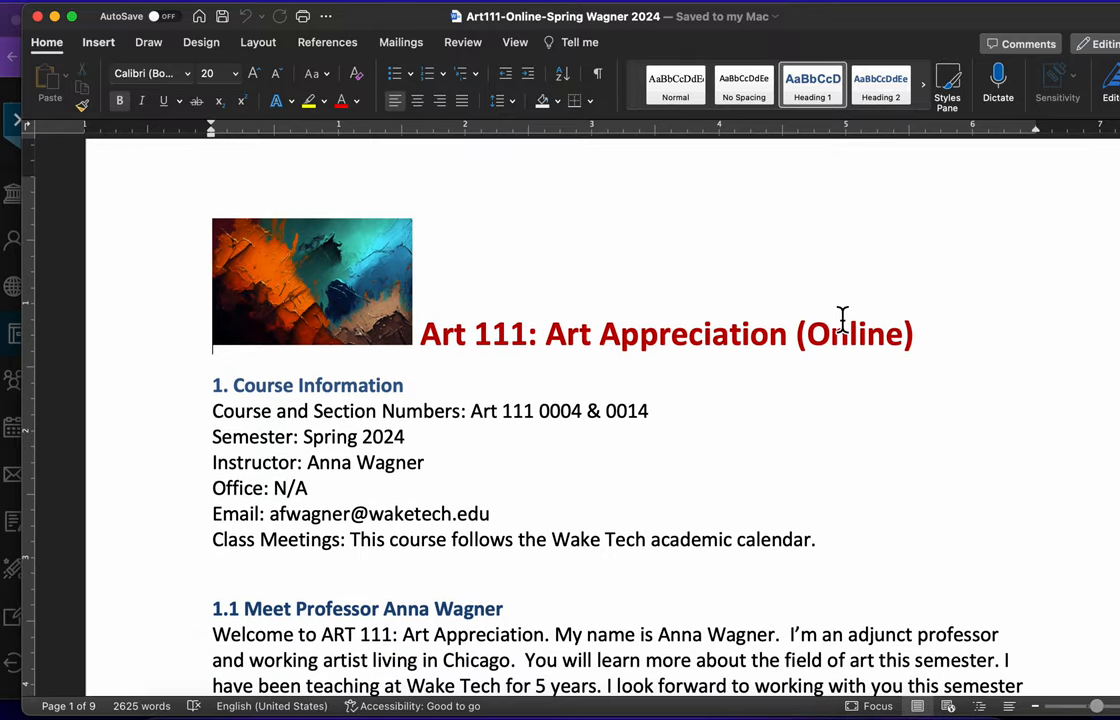
pyautogui.scroll(-3)
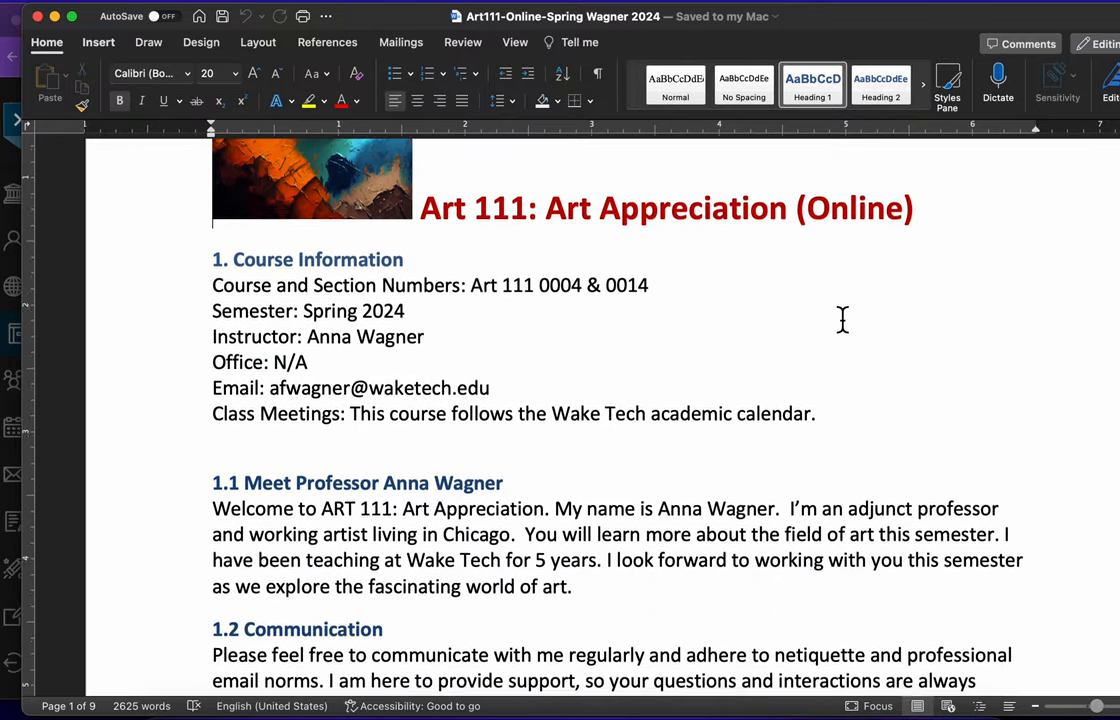
pyautogui.scroll(-3)
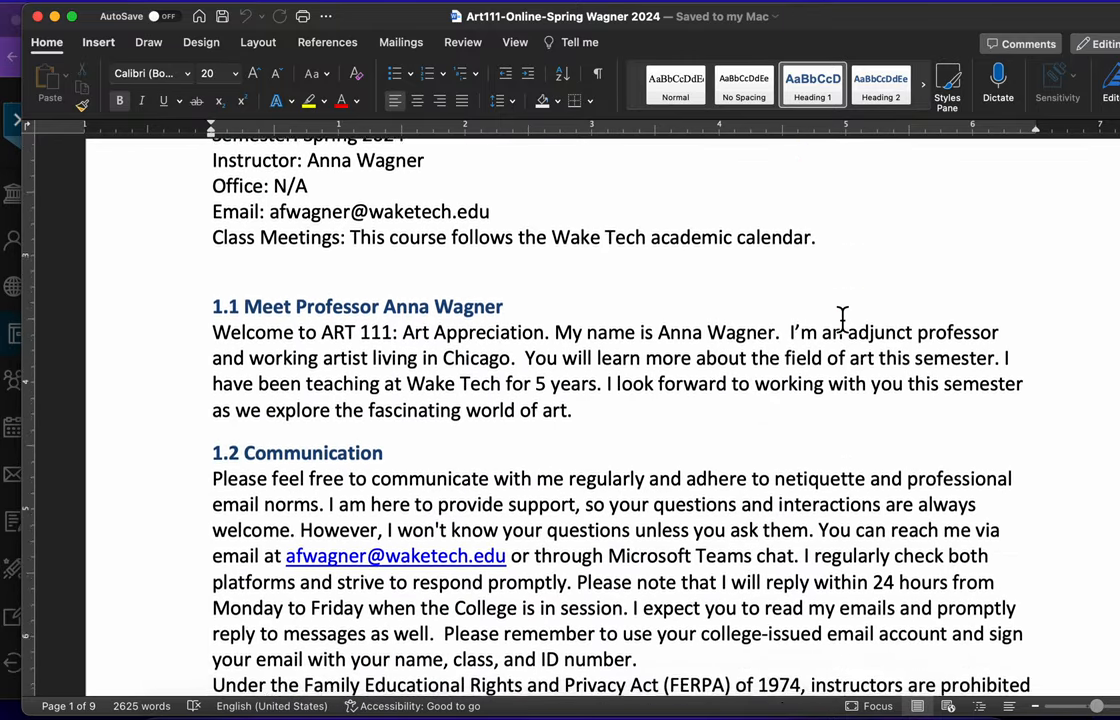
pyautogui.scroll(3)
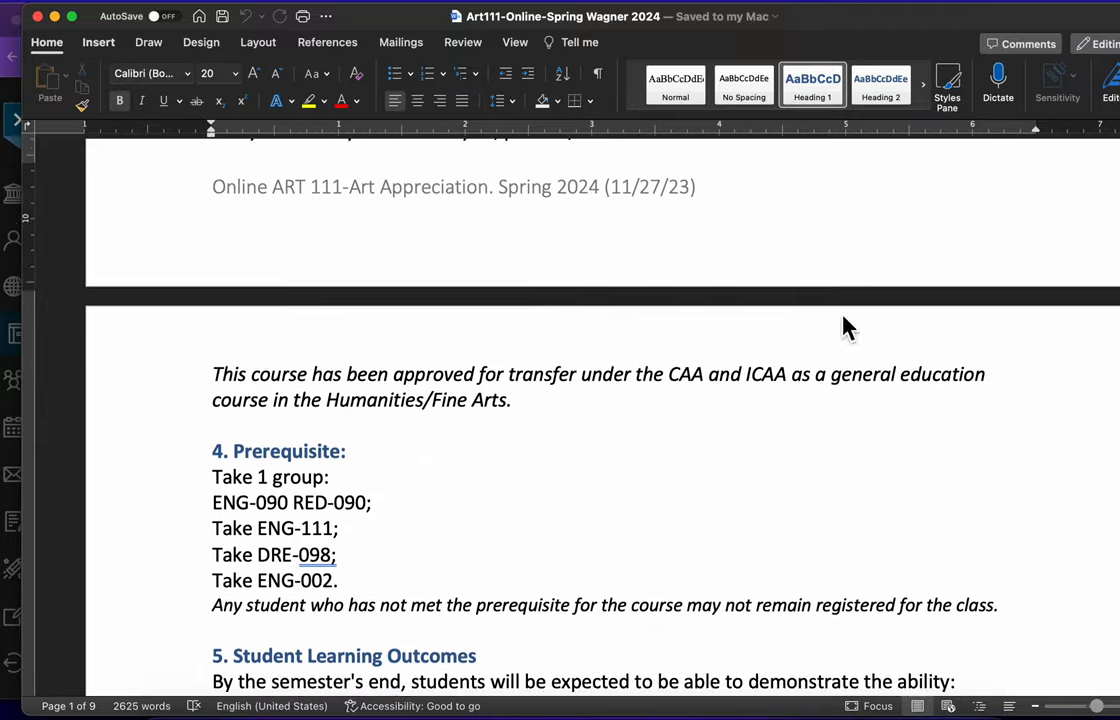
pyautogui.scroll(-3)
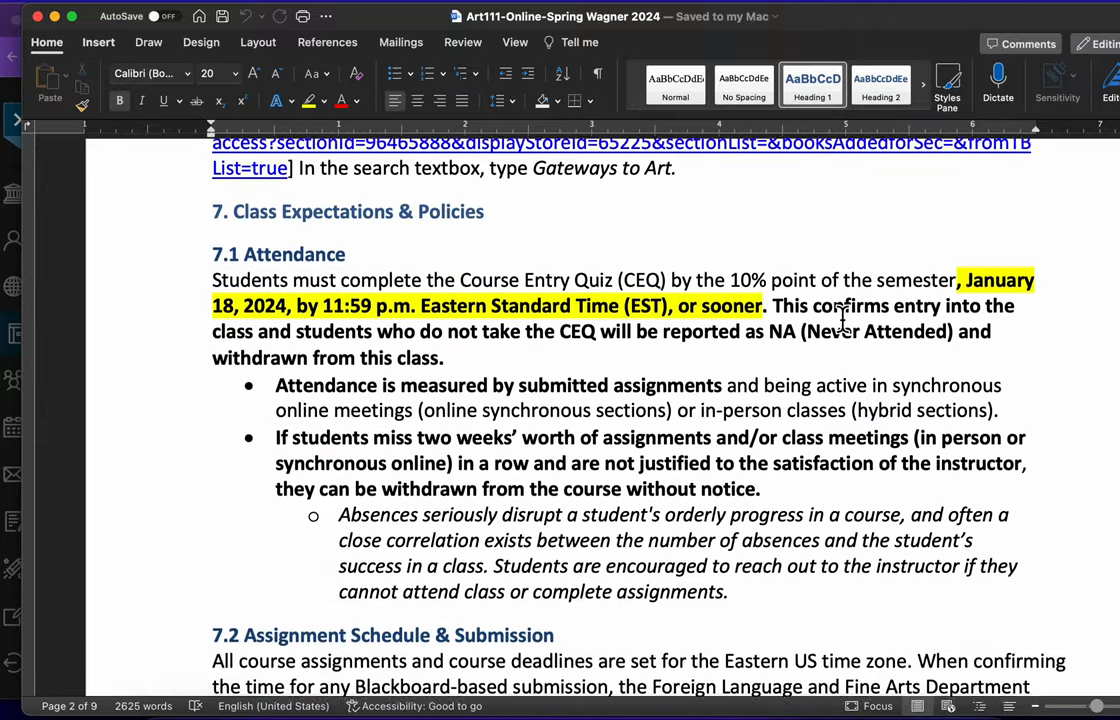
pyautogui.scroll(-3)
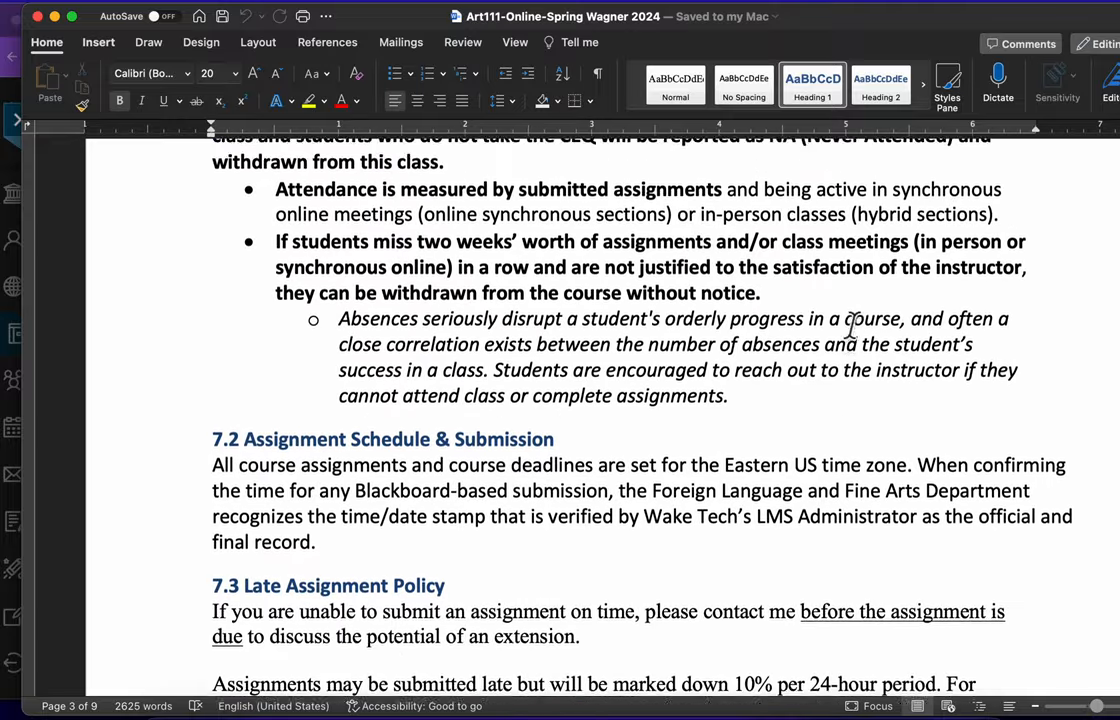
pyautogui.scroll(-3)
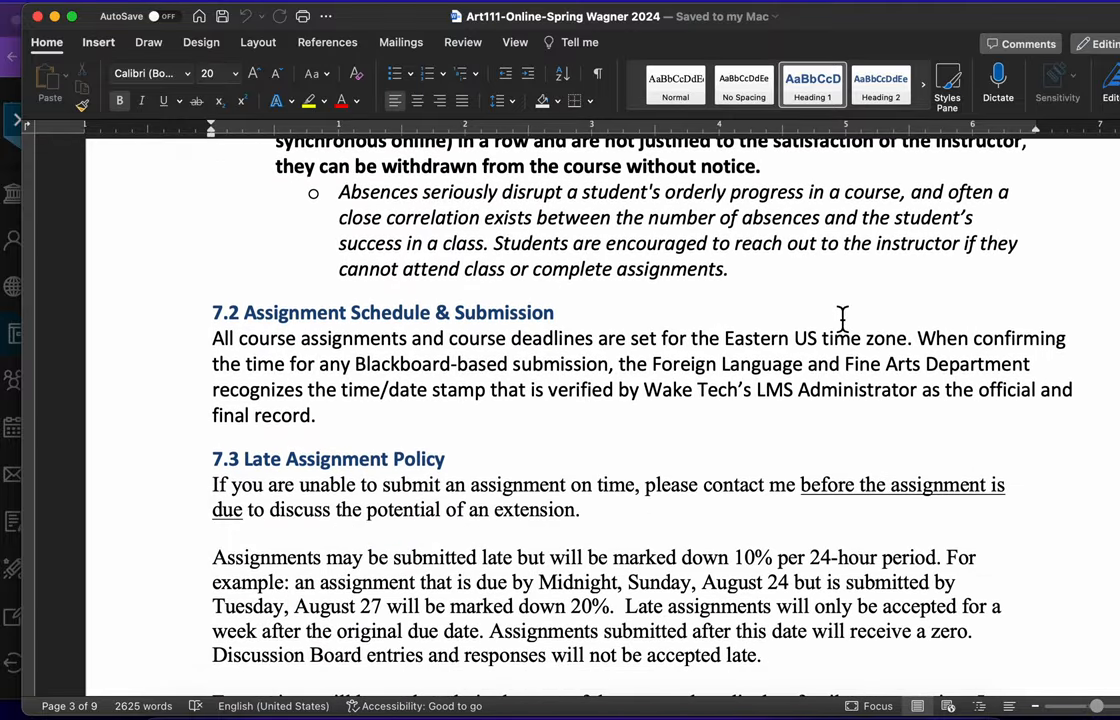
pyautogui.scroll(-3)
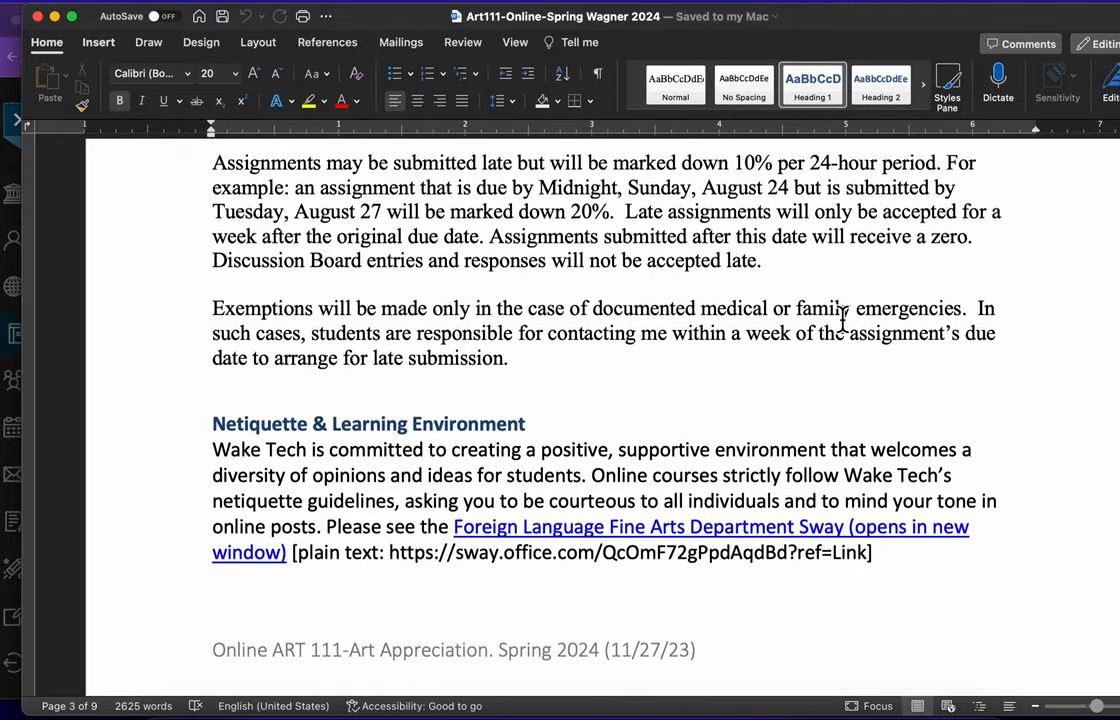
pyautogui.scroll(-3)
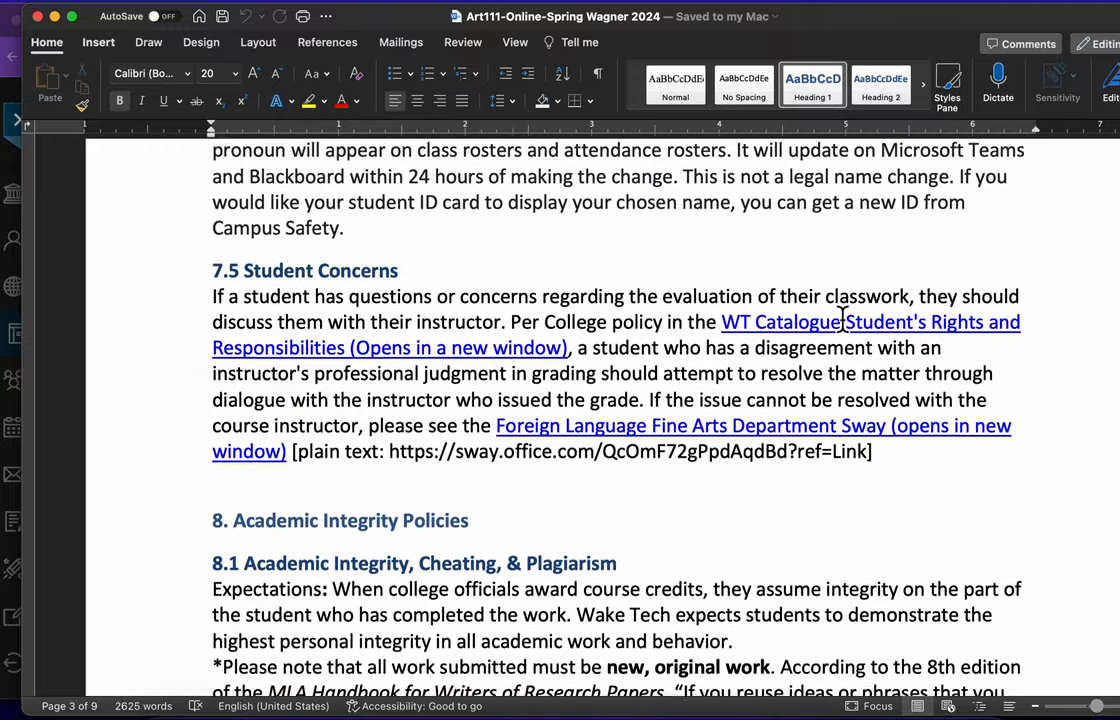
pyautogui.scroll(-3)
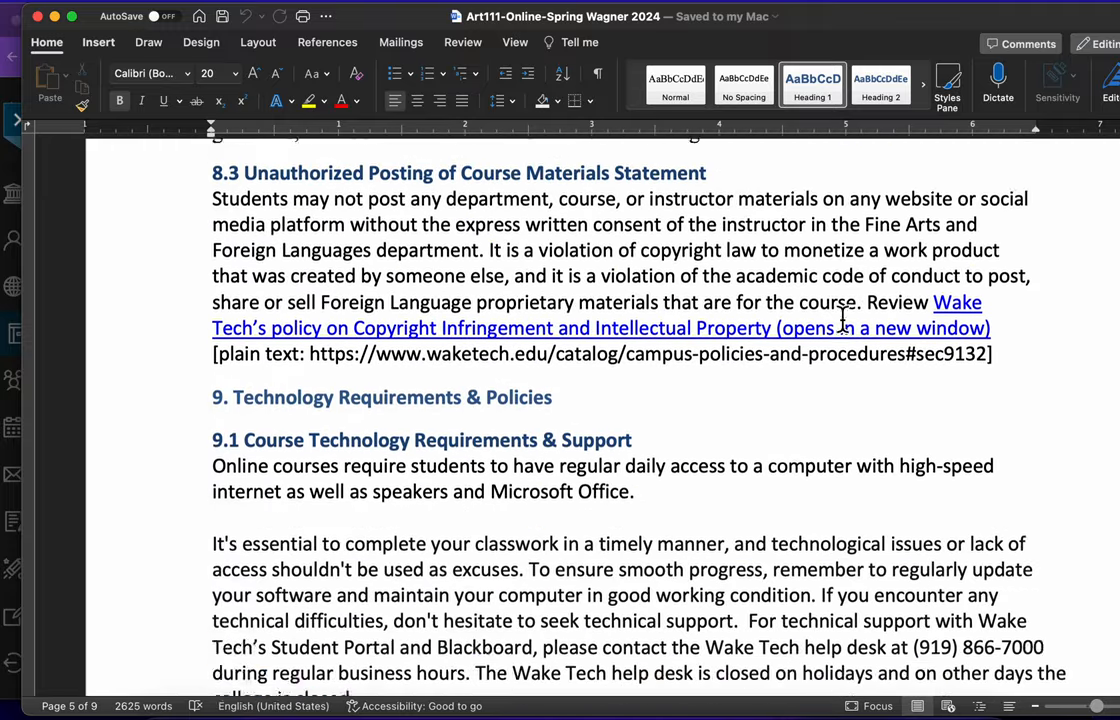
pyautogui.scroll(-3)
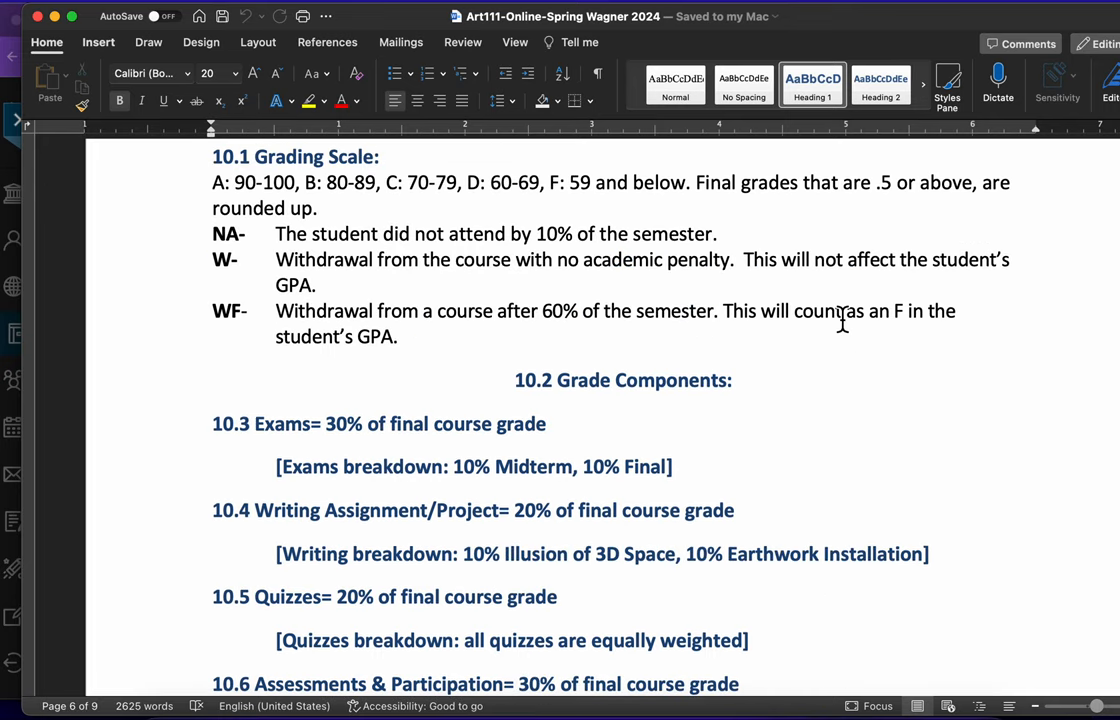
pyautogui.scroll(-3)
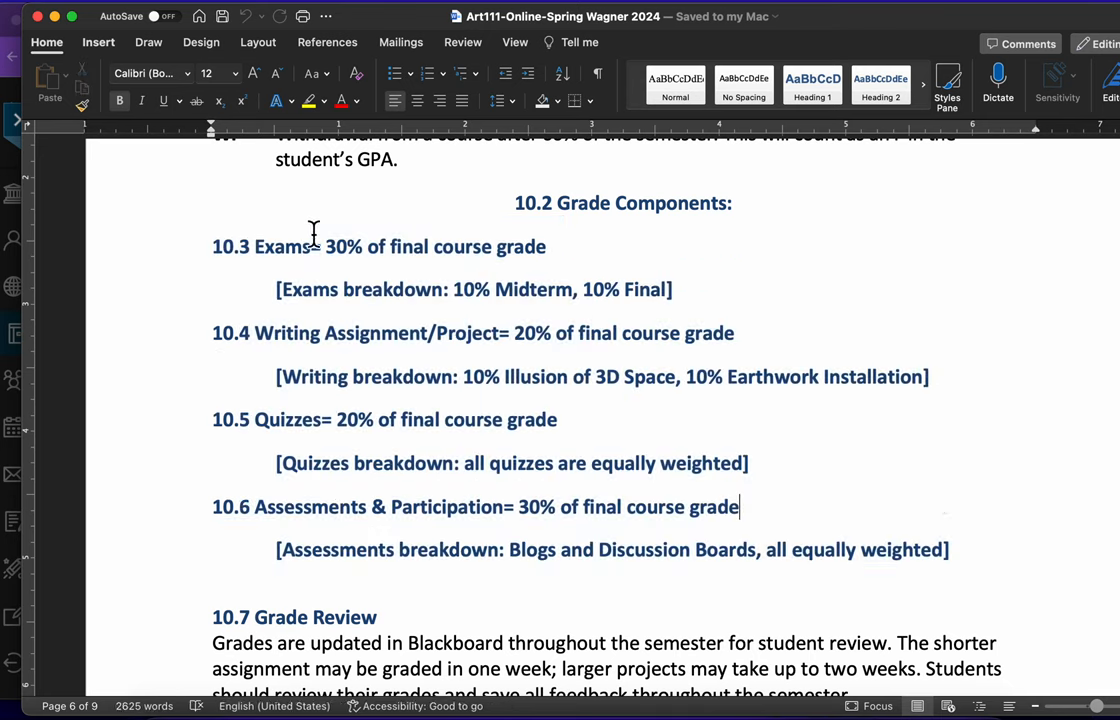
pyautogui.moveTo(622, 332)
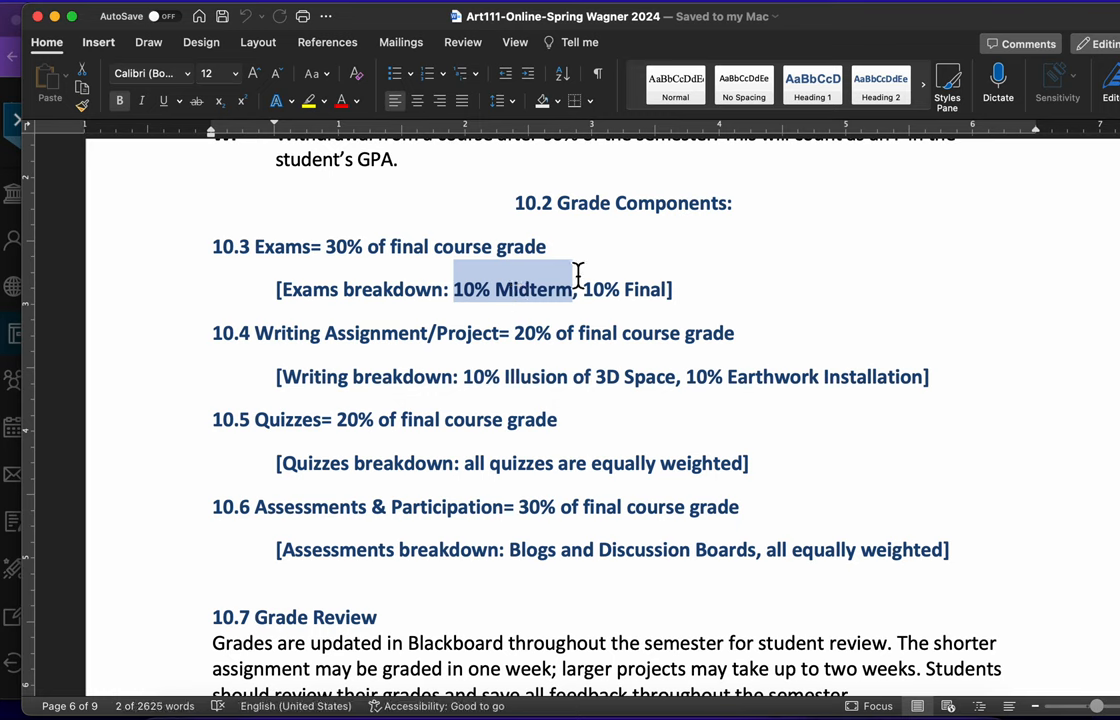
# - Highlight the midterm and final exam percentages in the grade breakdown, then clear the highlight
pyautogui.click(551, 247)
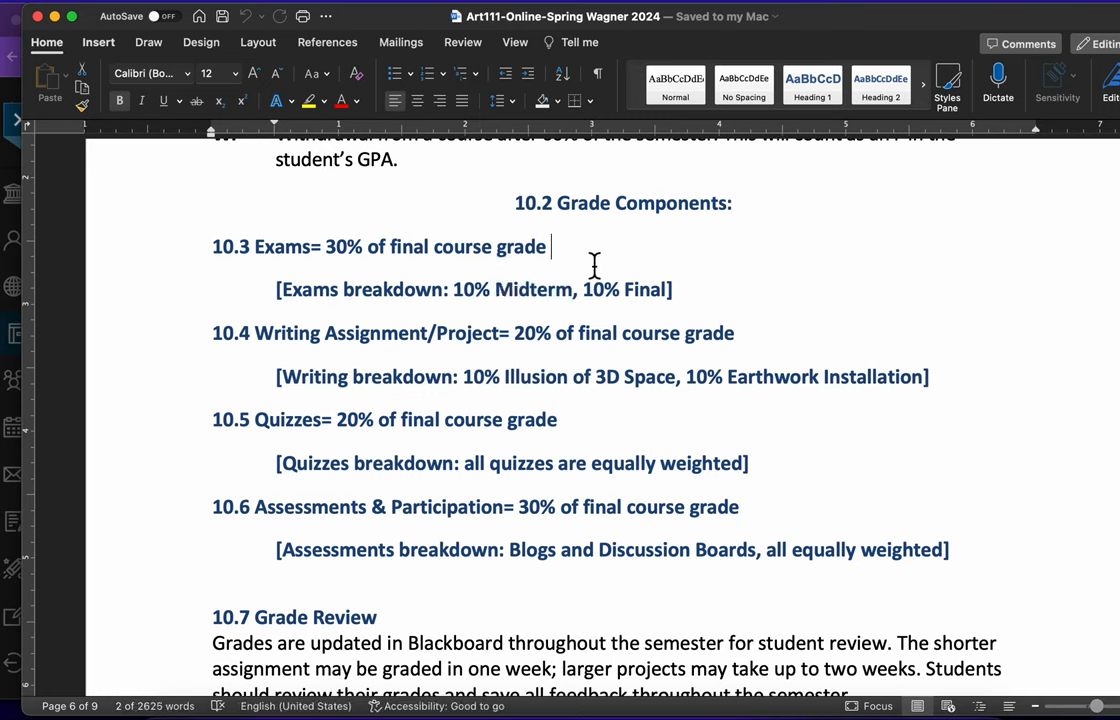
pyautogui.moveTo(454, 289); pyautogui.dragTo(672, 289)
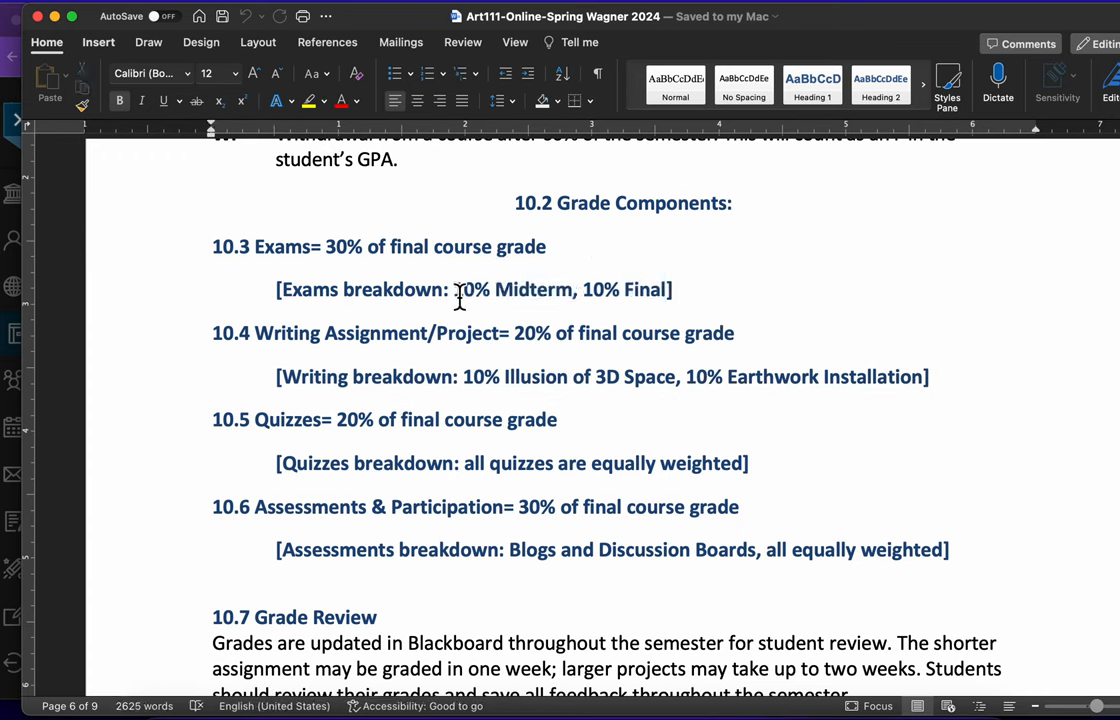
pyautogui.moveTo(455, 289); pyautogui.dragTo(675, 289)
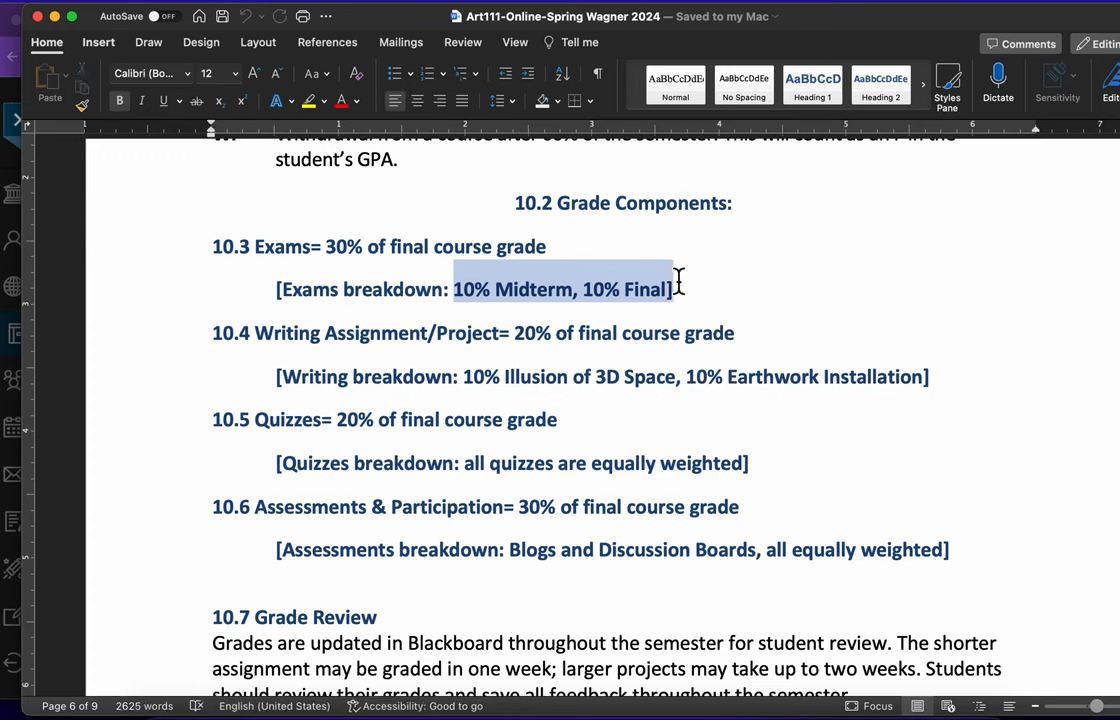
pyautogui.click(675, 289)
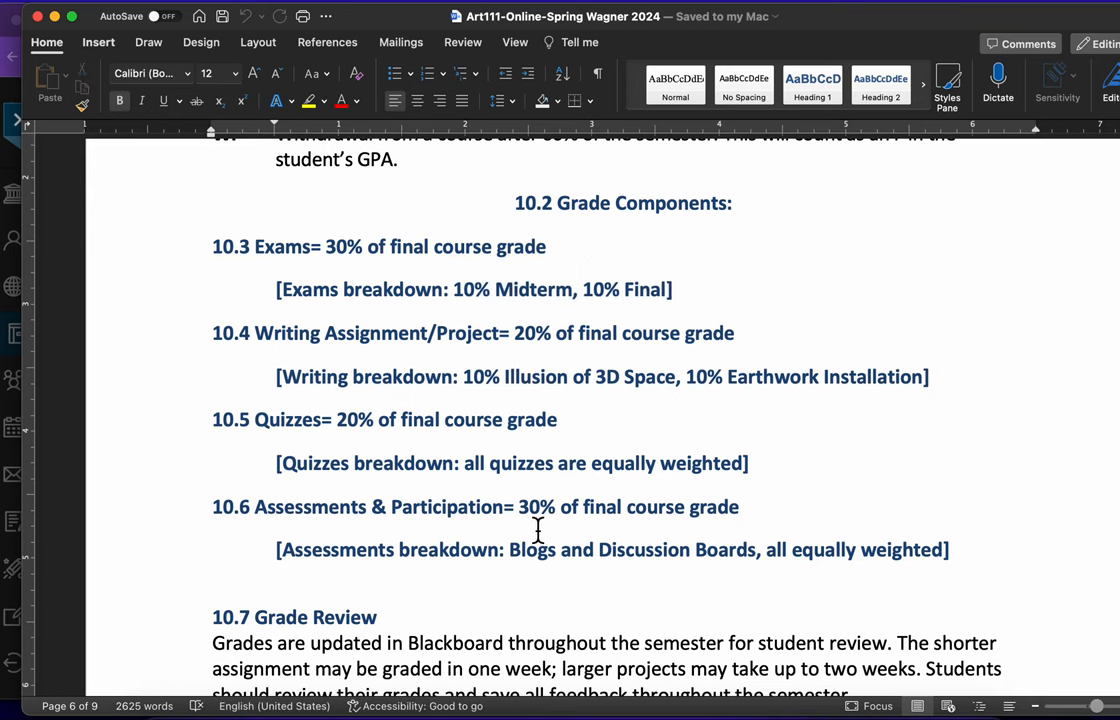
pyautogui.scroll(-3)
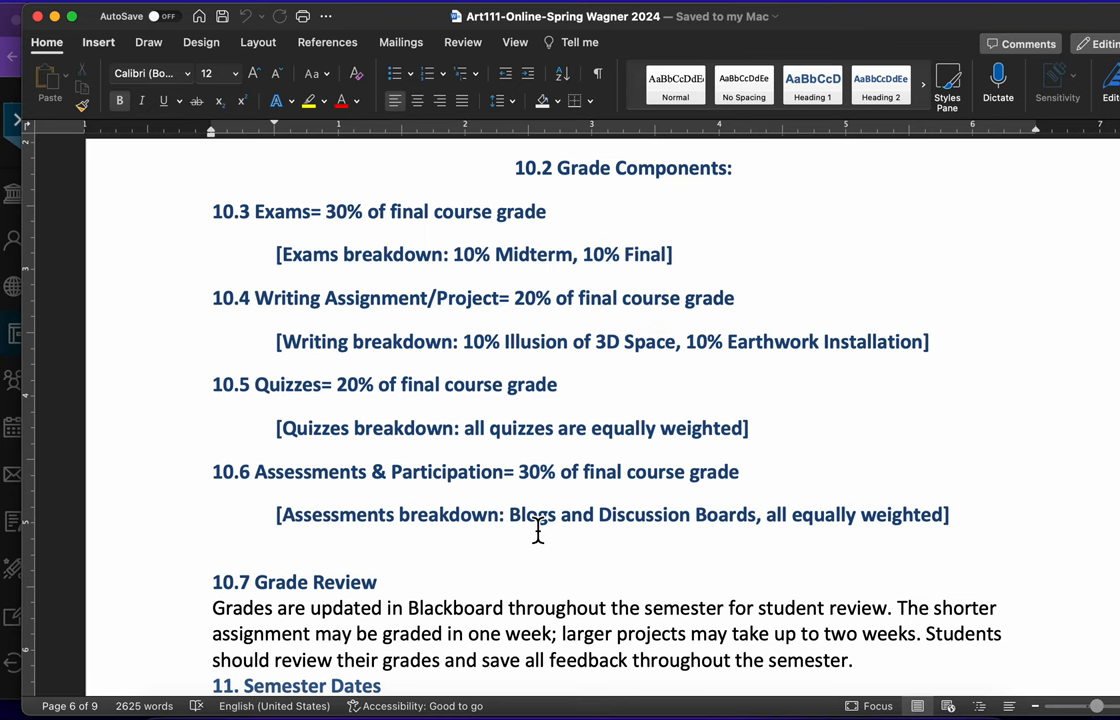
# - Scroll the weekly schedule table from January 8–12 through February 12–16, with readings and due dates
pyautogui.scroll(-3)
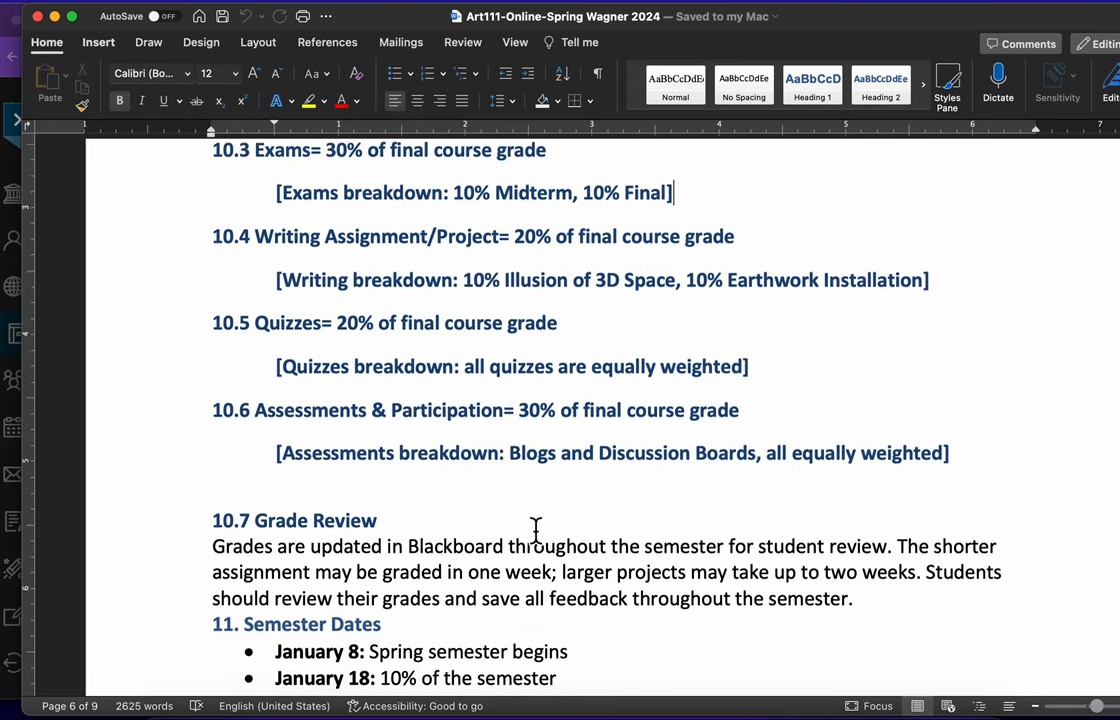
pyautogui.scroll(-3)
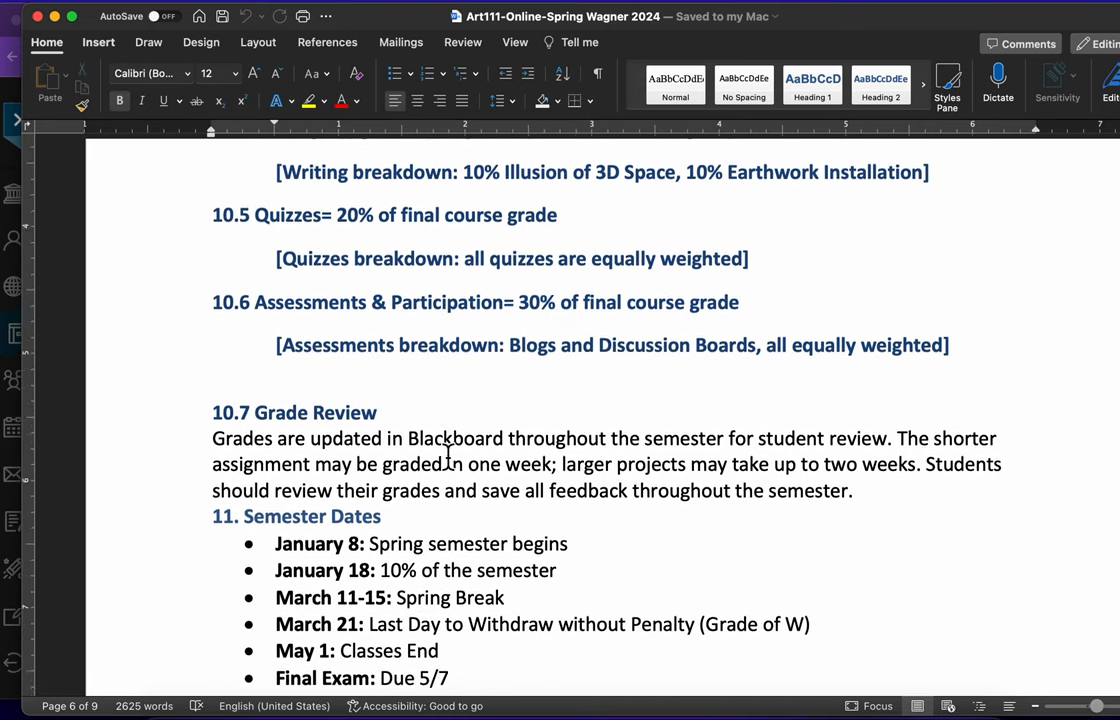
pyautogui.scroll(-3)
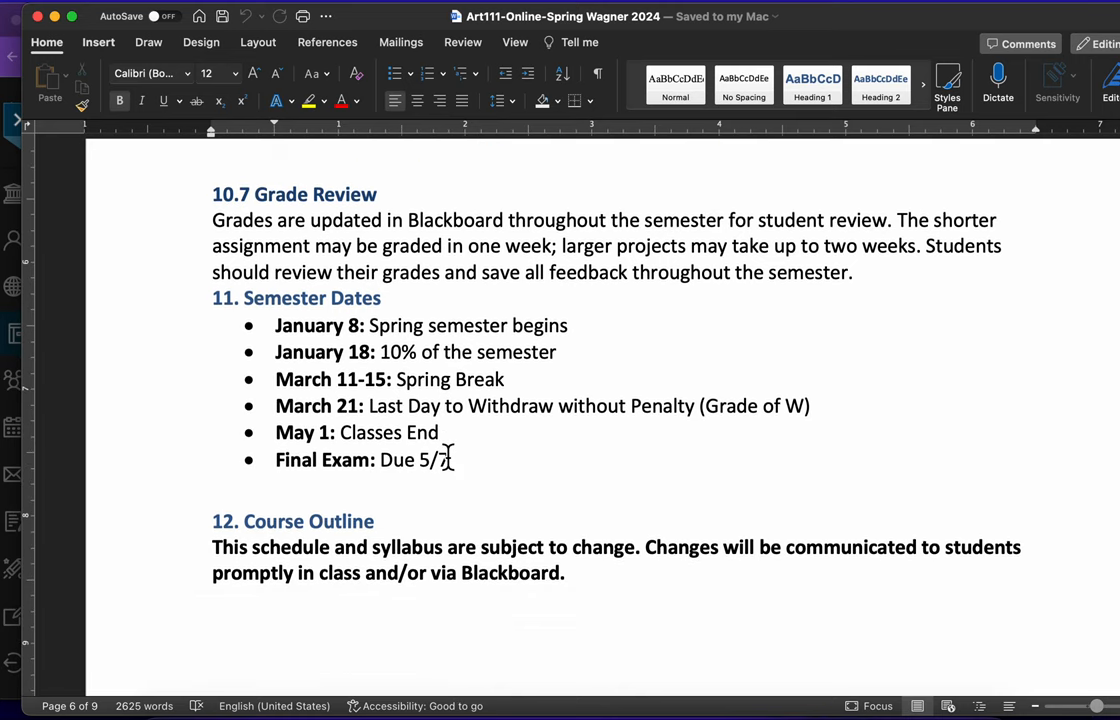
pyautogui.scroll(-3)
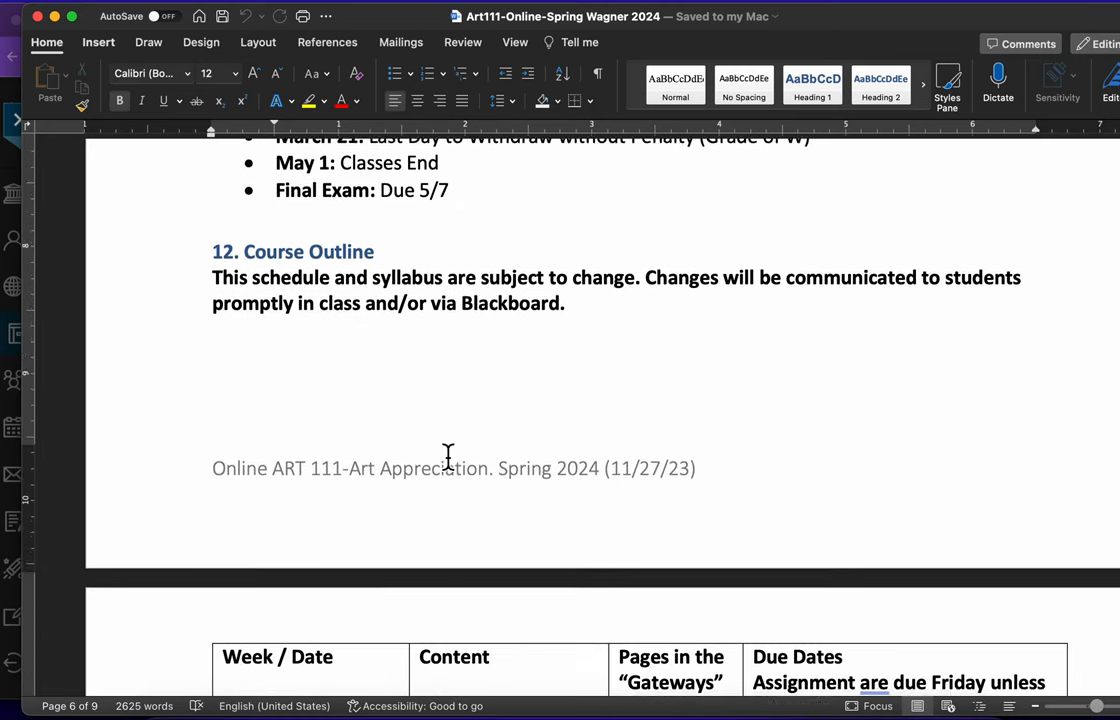
pyautogui.scroll(-3)
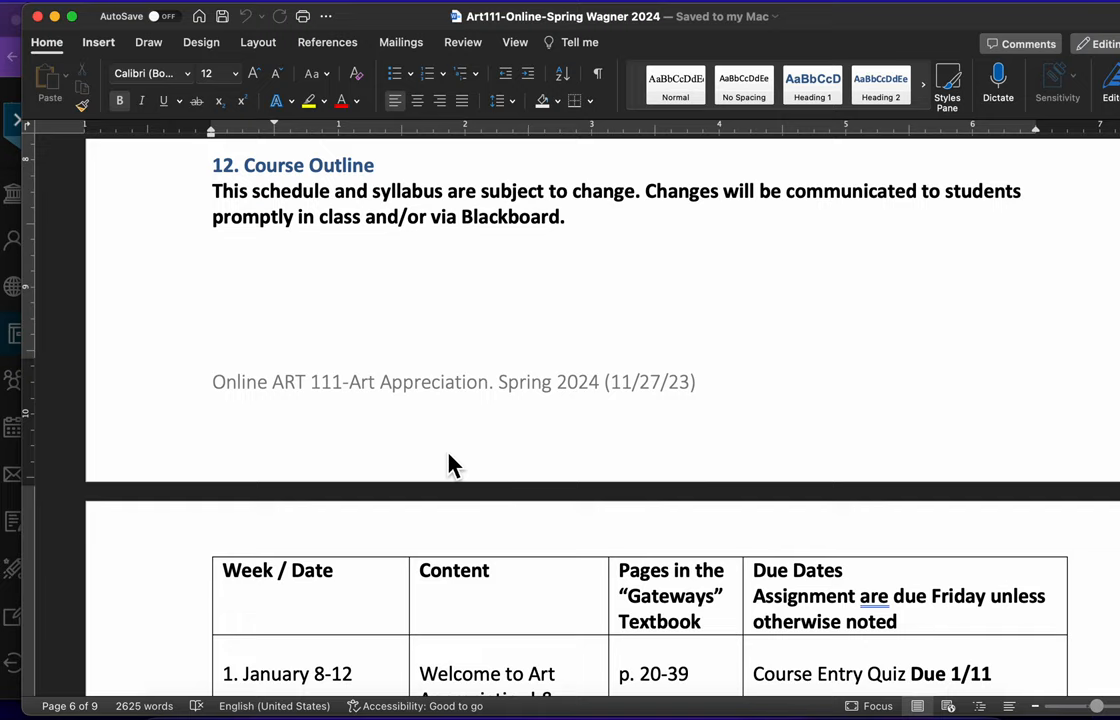
pyautogui.scroll(-3)
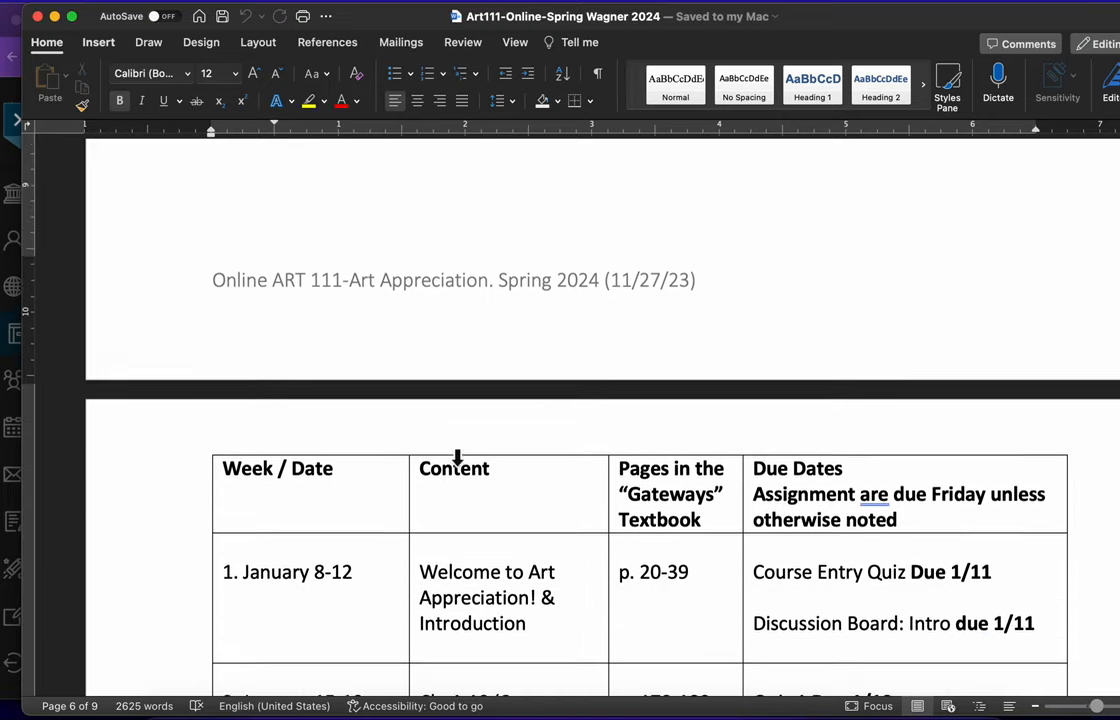
pyautogui.scroll(-3)
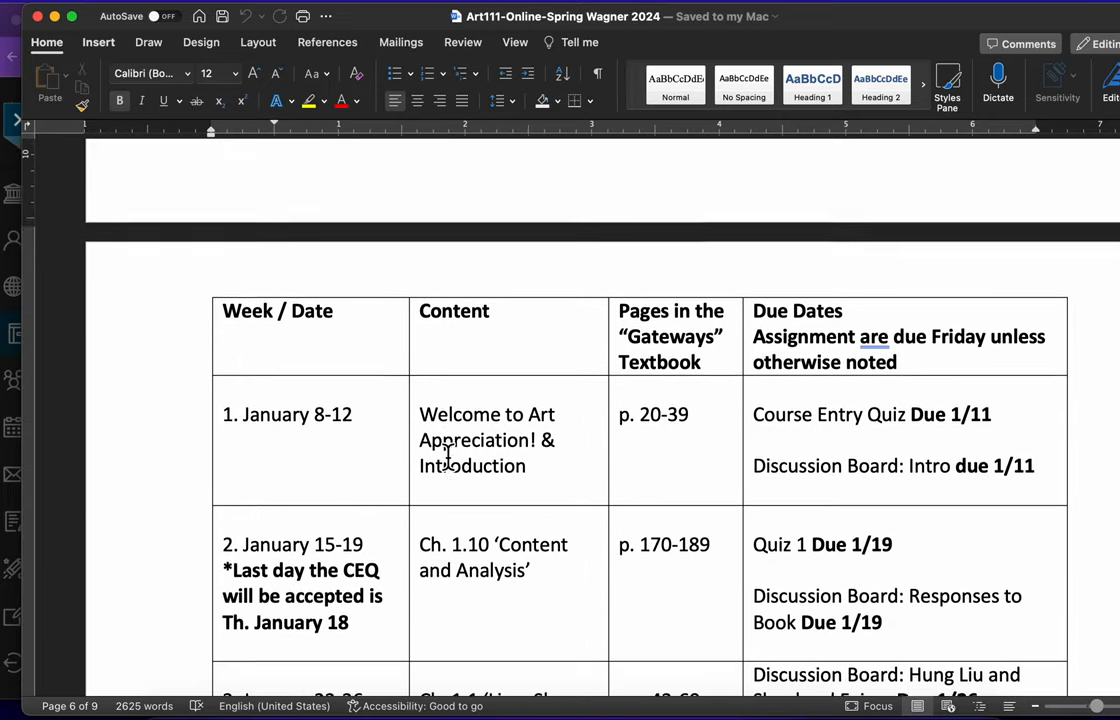
pyautogui.scroll(-3)
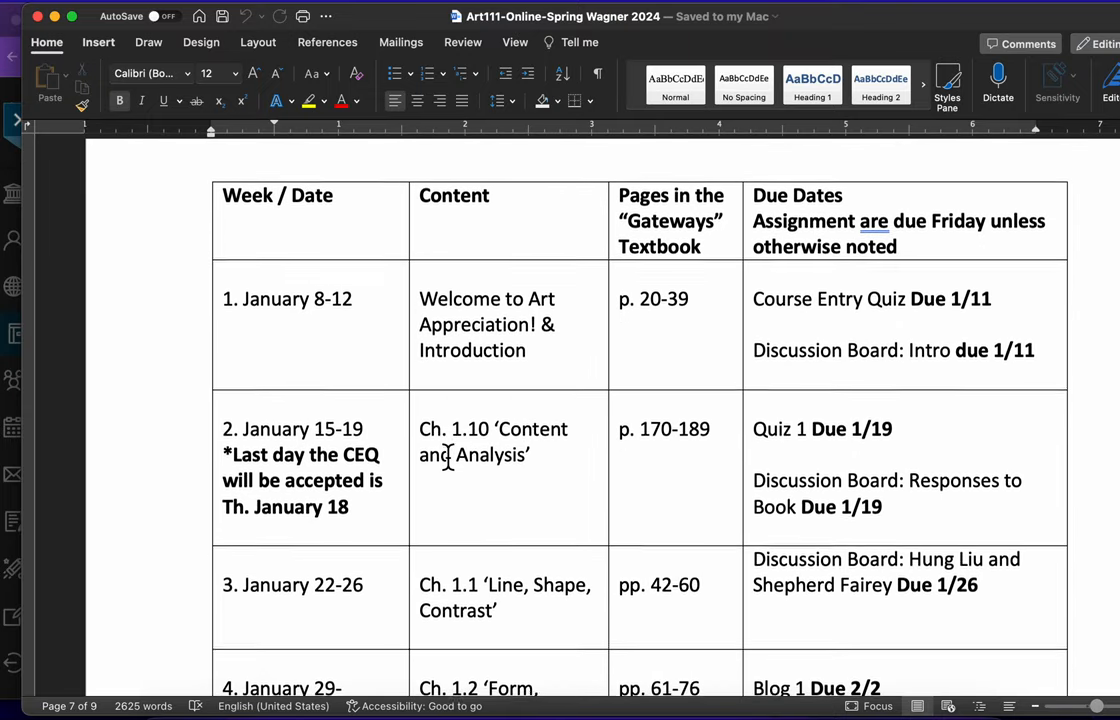
pyautogui.scroll(3)
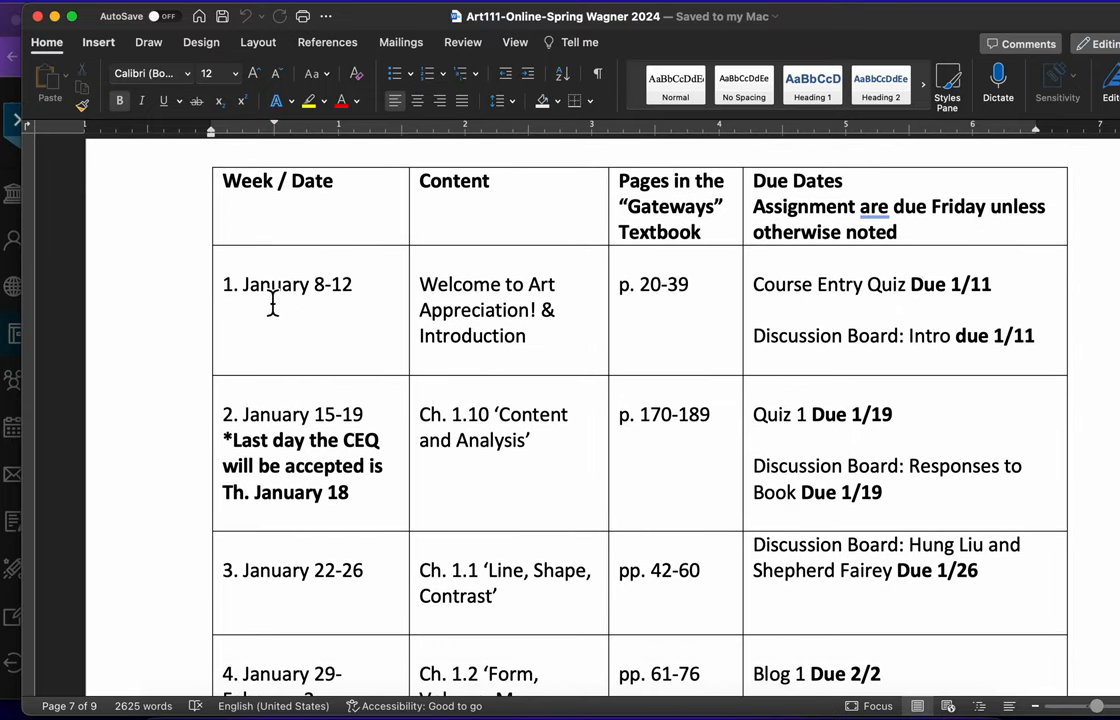
pyautogui.scroll(-3)
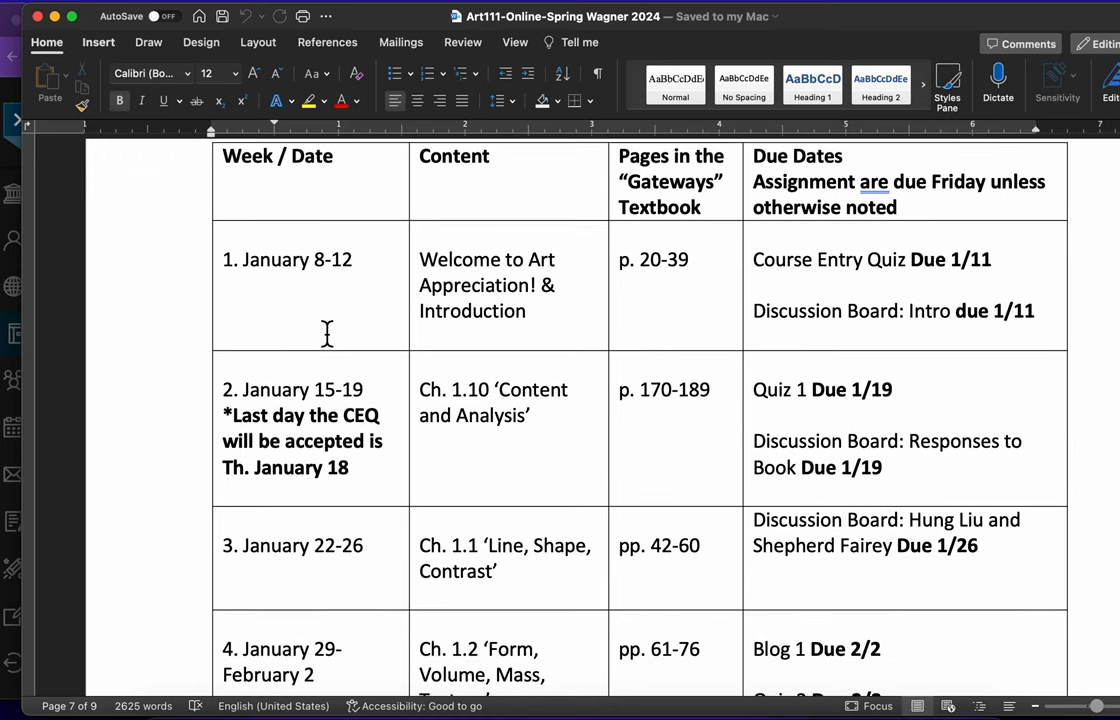
pyautogui.scroll(-3)
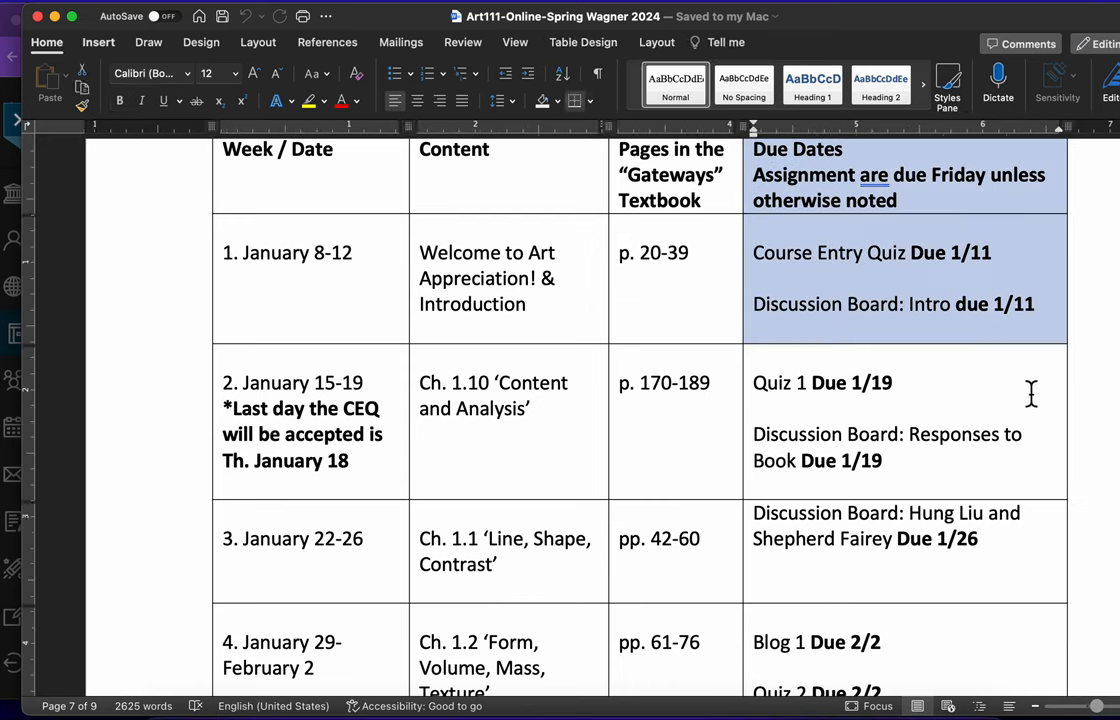
pyautogui.moveTo(982, 472)
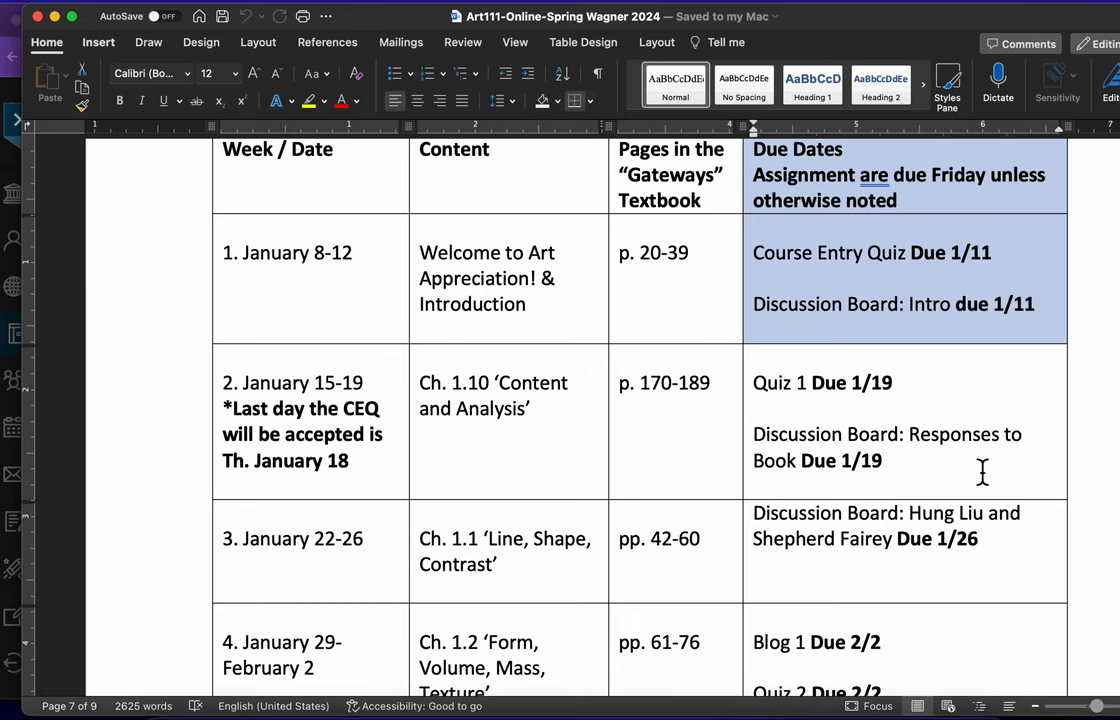
pyautogui.scroll(-3)
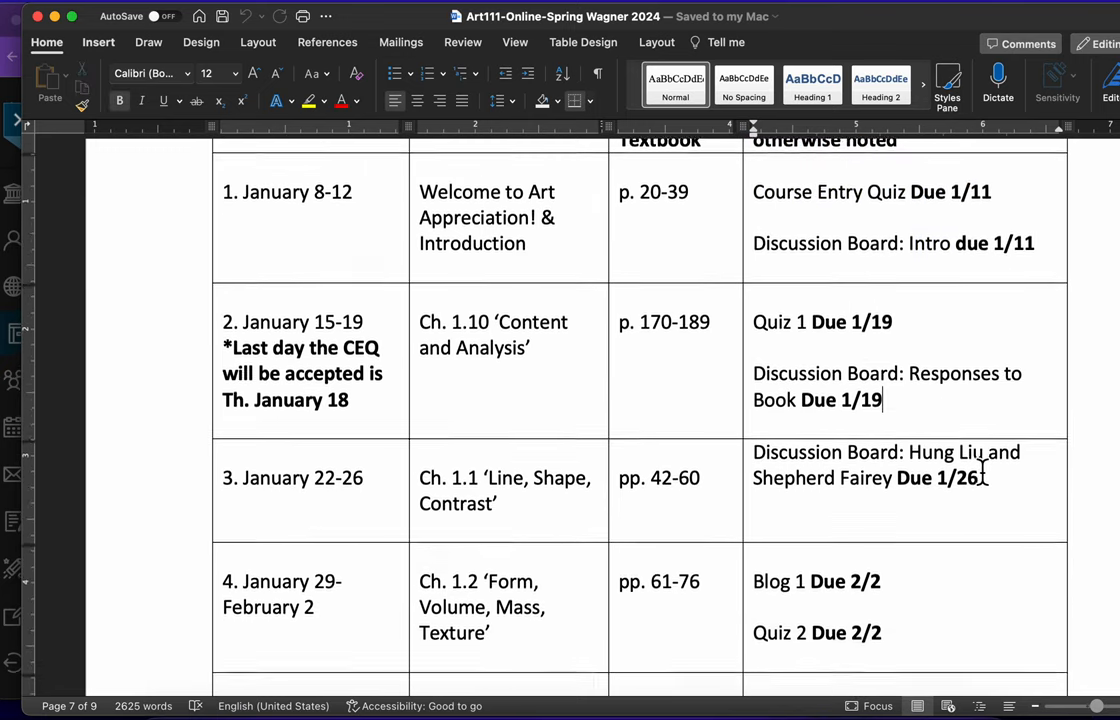
pyautogui.scroll(-3)
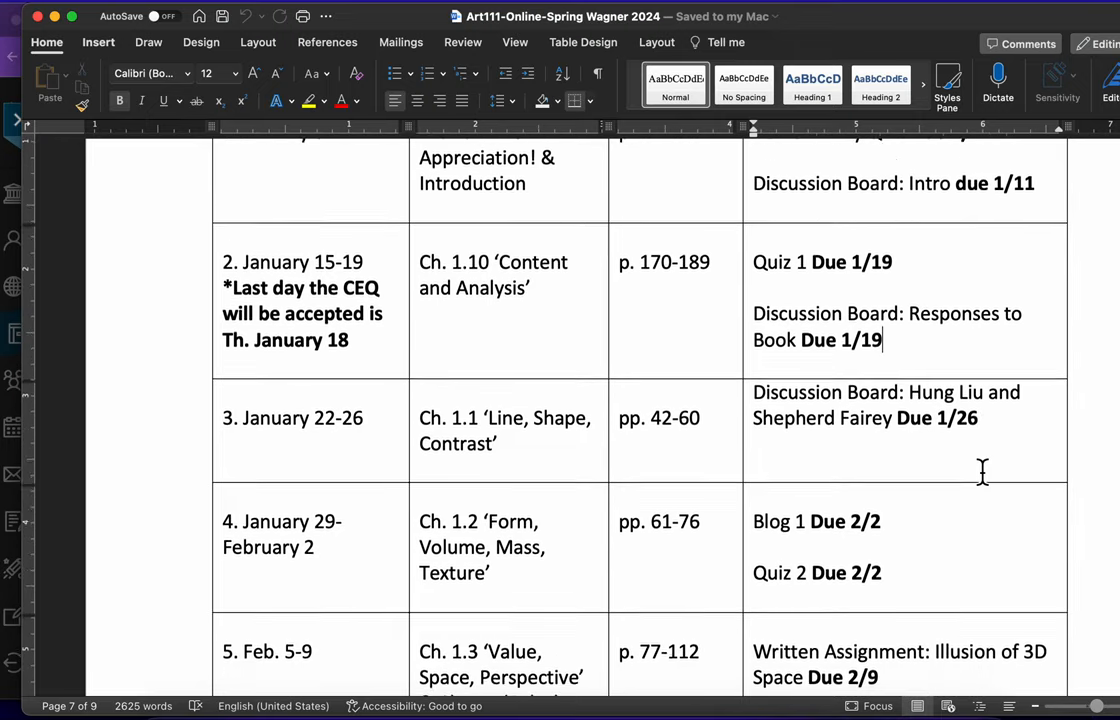
pyautogui.scroll(-3)
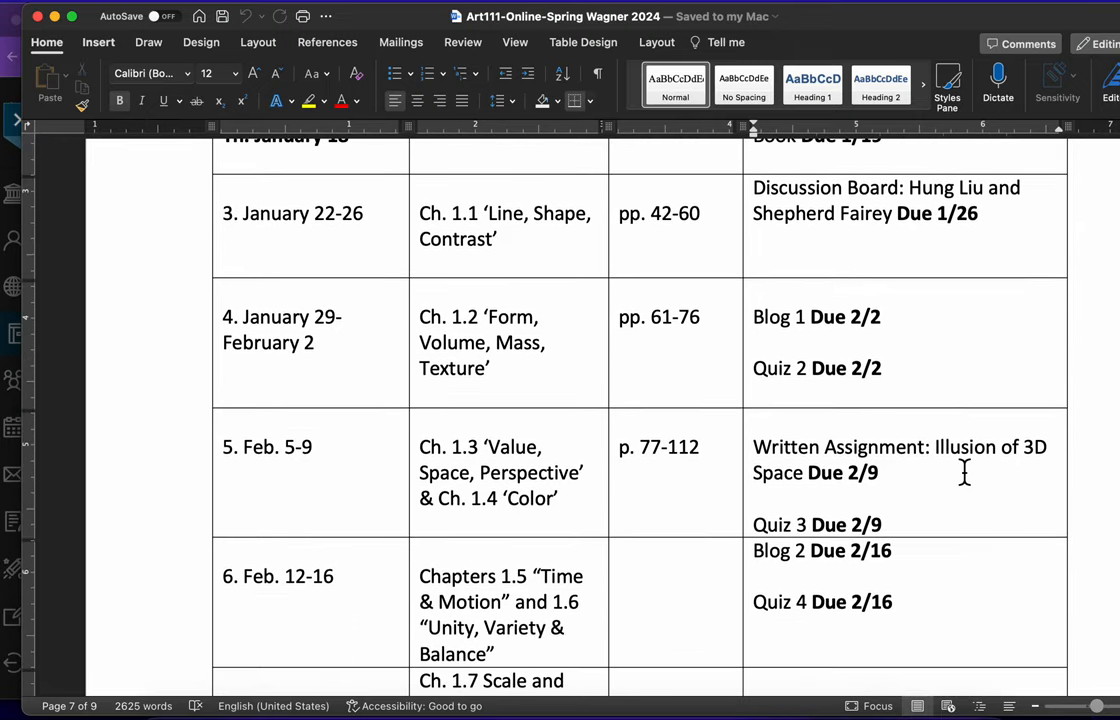
pyautogui.moveTo(14, 330)
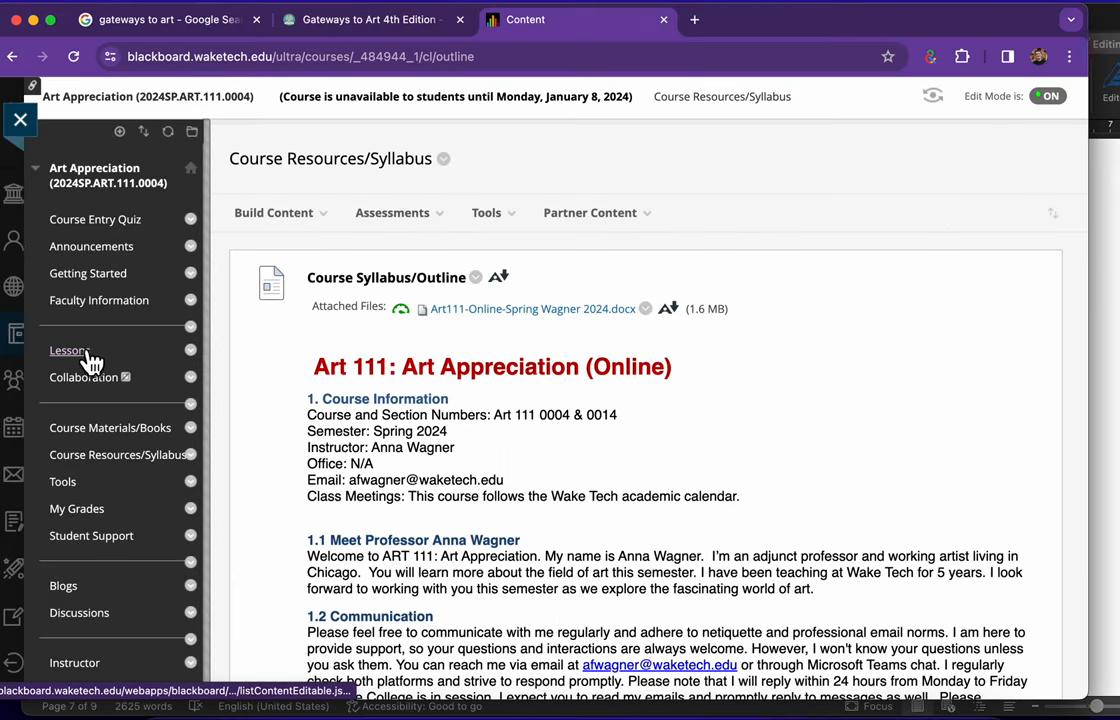
# - Open Lessons to show the Jan 8–12 Welcome to Art Appreciation folder and objectives
pyautogui.click(70, 350)
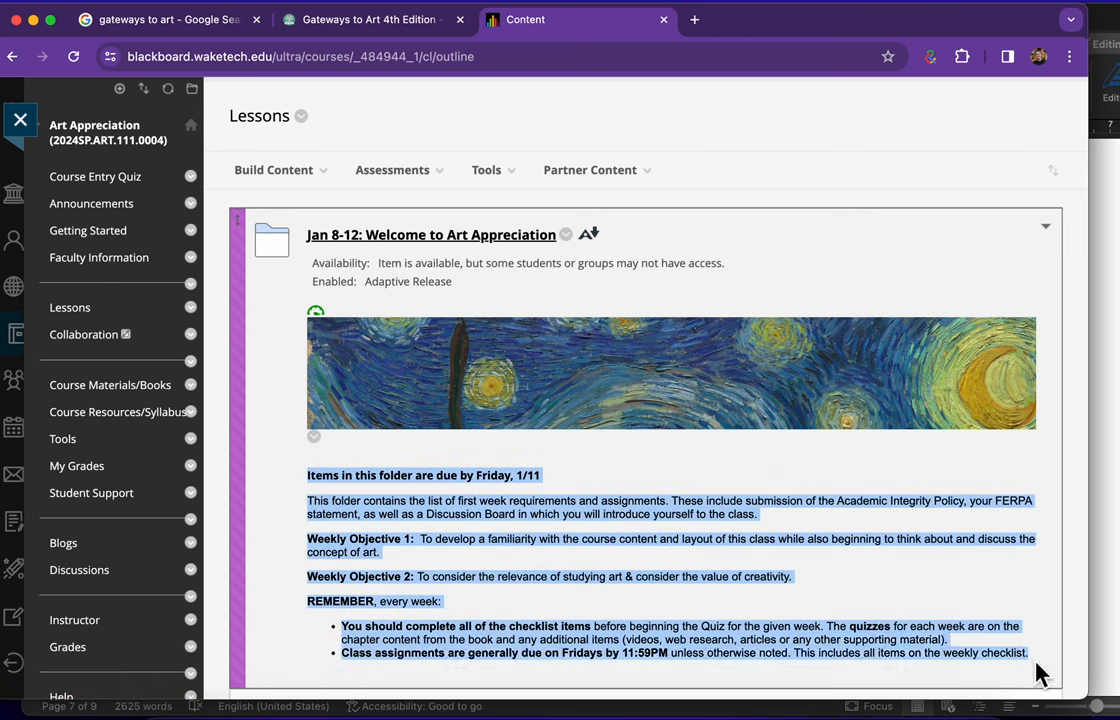
pyautogui.moveTo(755, 297)
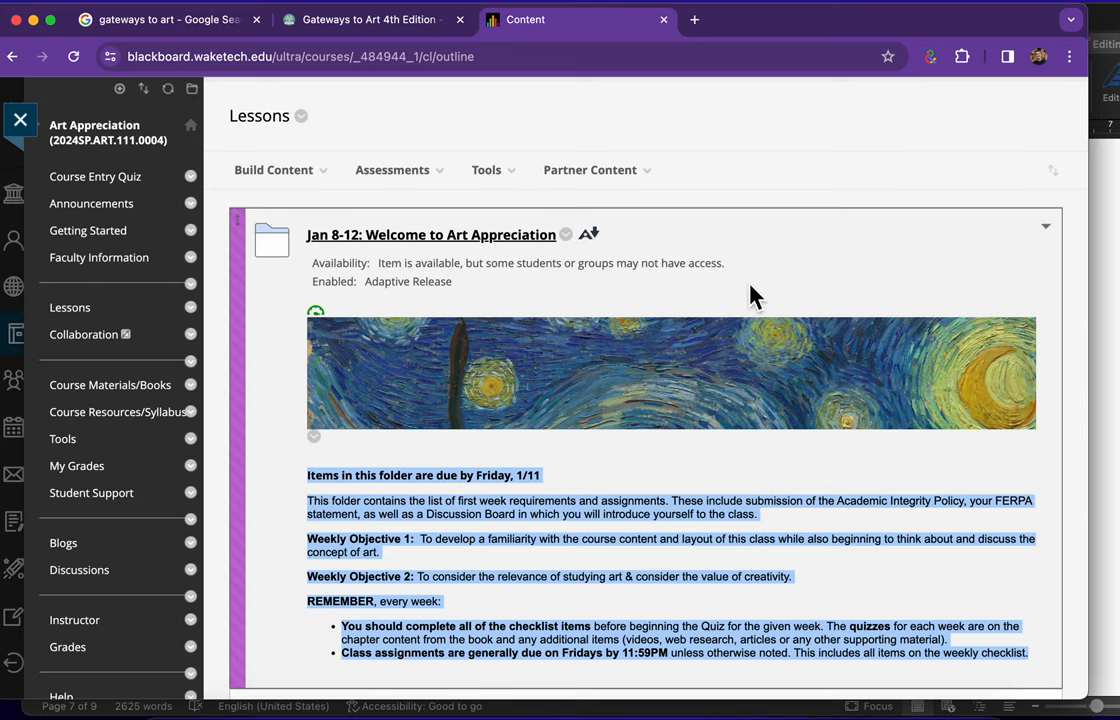
pyautogui.moveTo(505, 255)
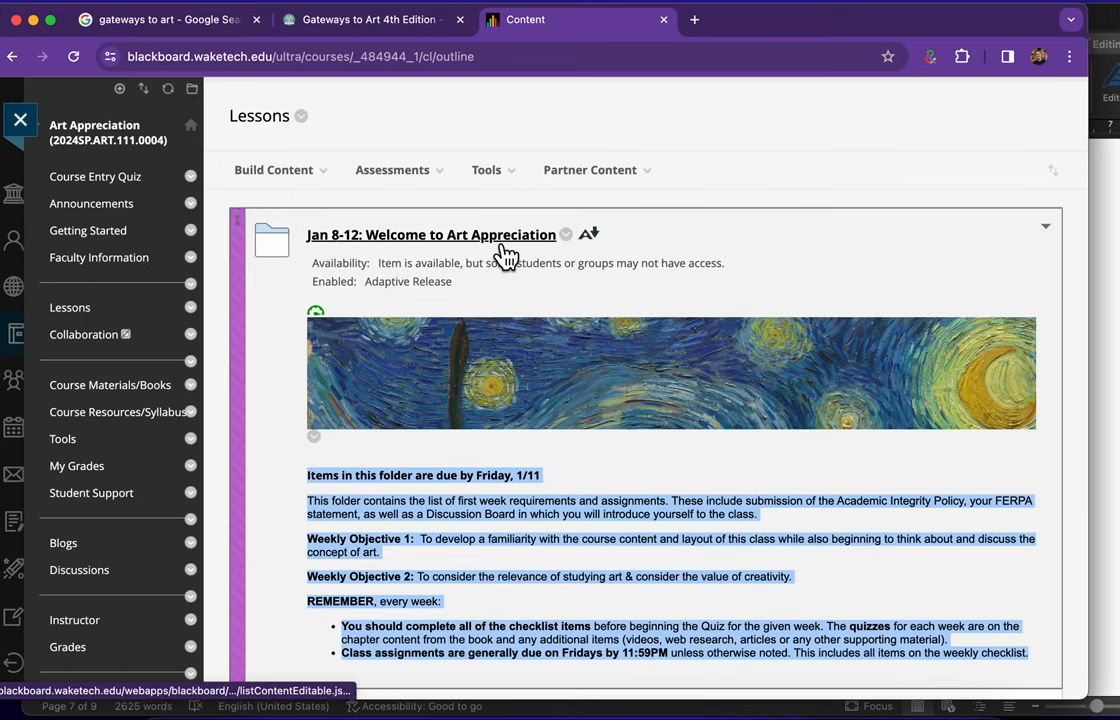
# - Open the Jan 8–12 folder and follow the Discussion Board 1 link to the Introductory Discussion
pyautogui.click(431, 234)
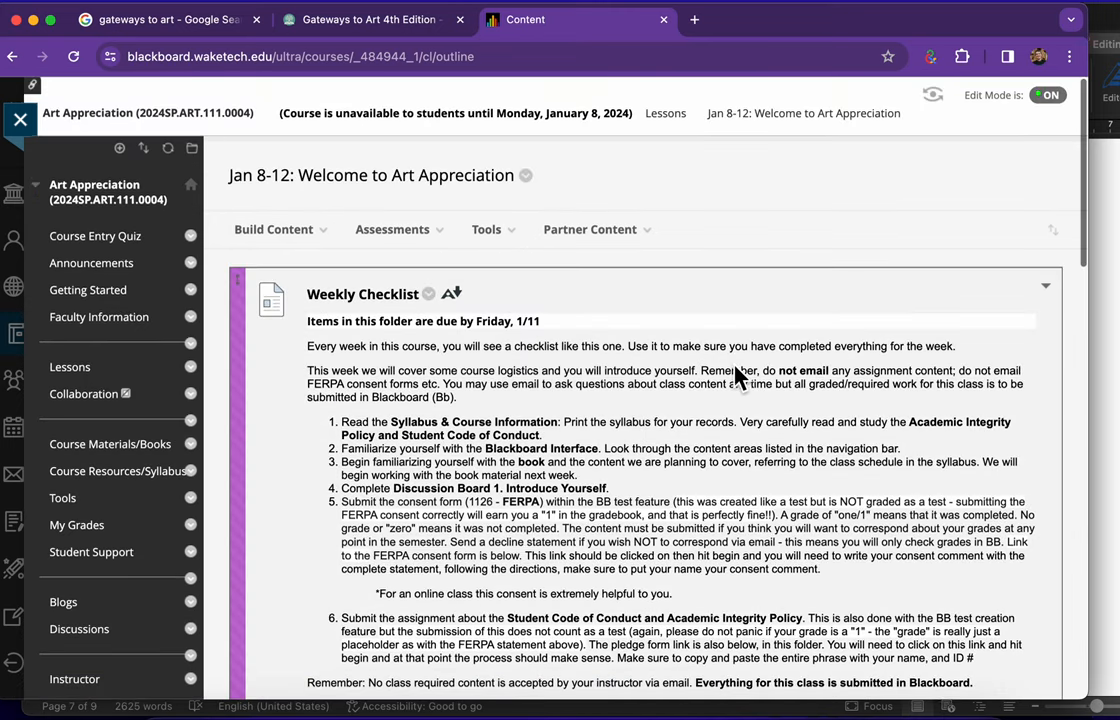
pyautogui.scroll(-3)
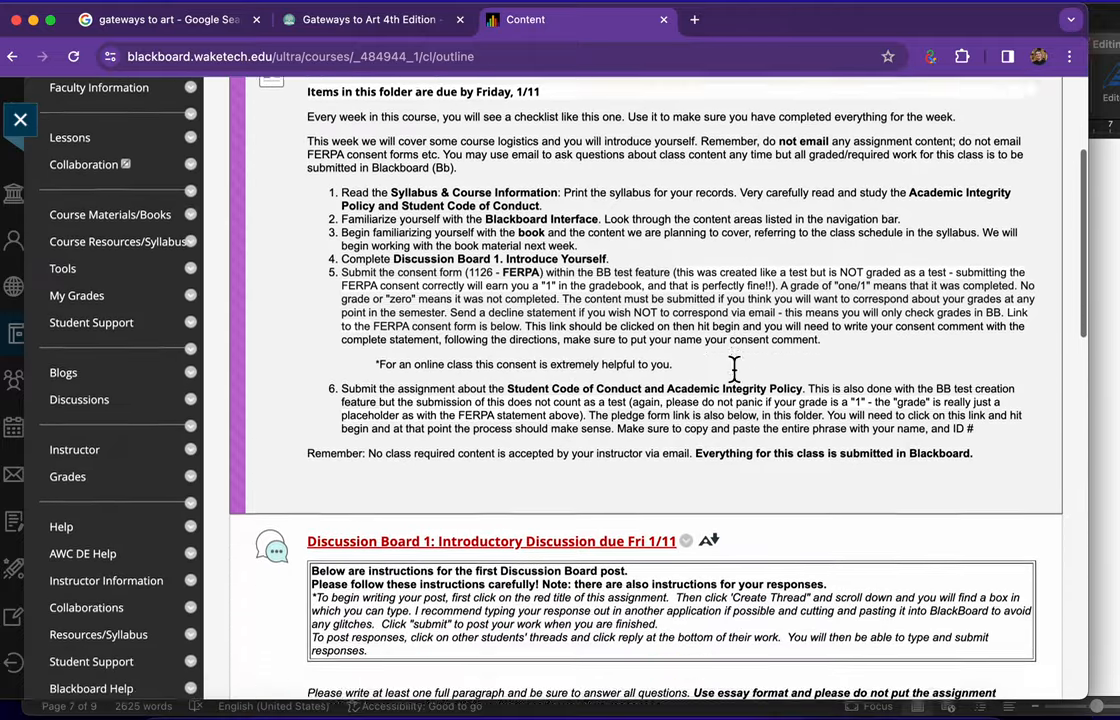
pyautogui.scroll(-3)
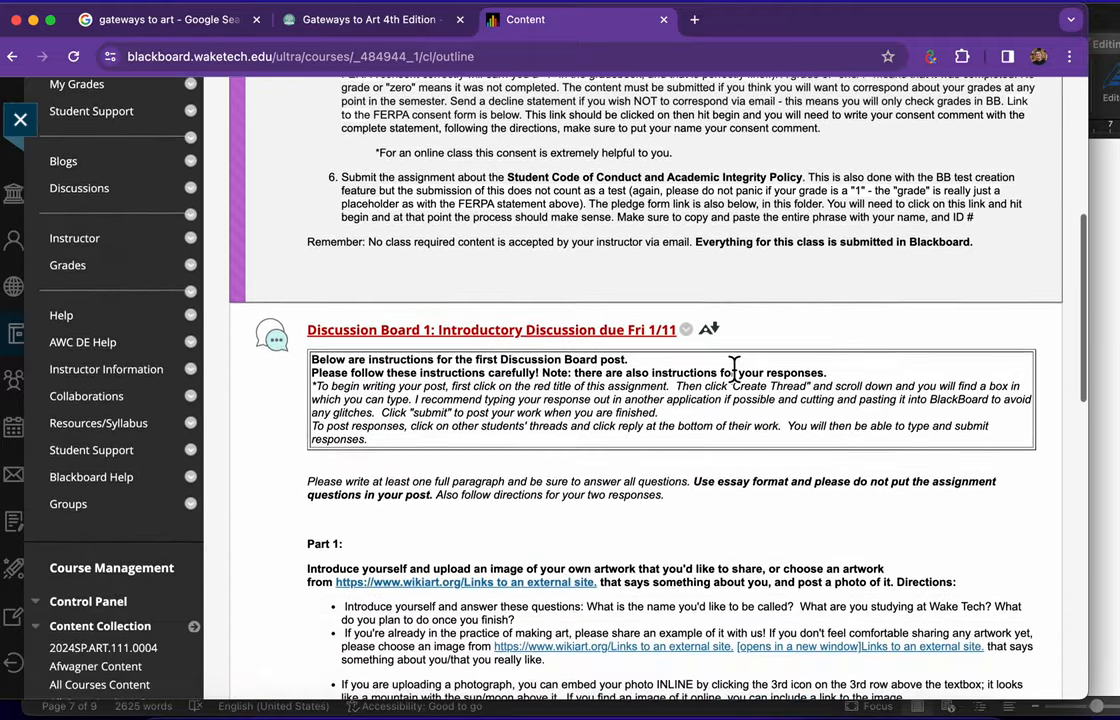
pyautogui.scroll(-3)
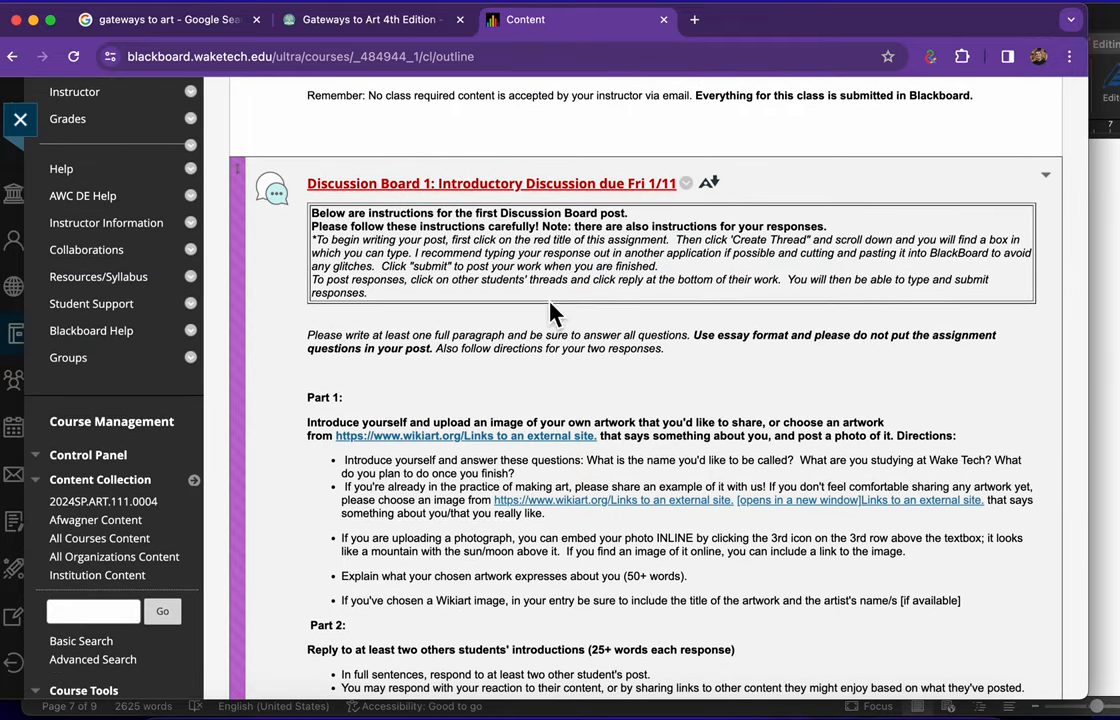
pyautogui.moveTo(380, 183)
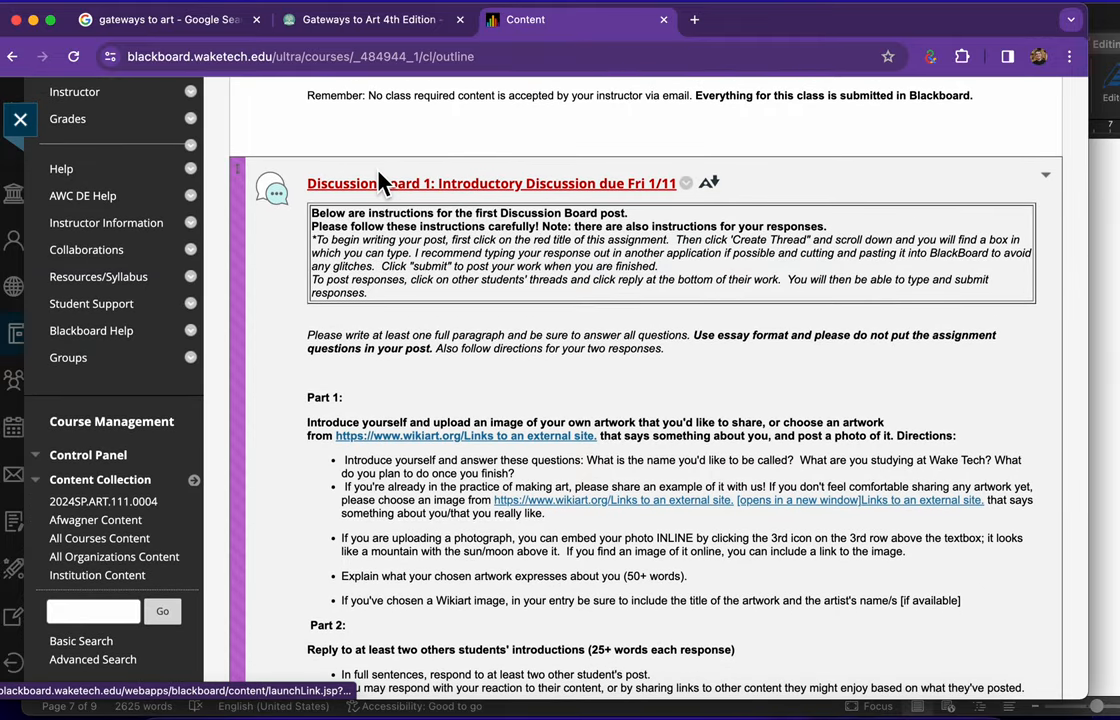
pyautogui.click(491, 183)
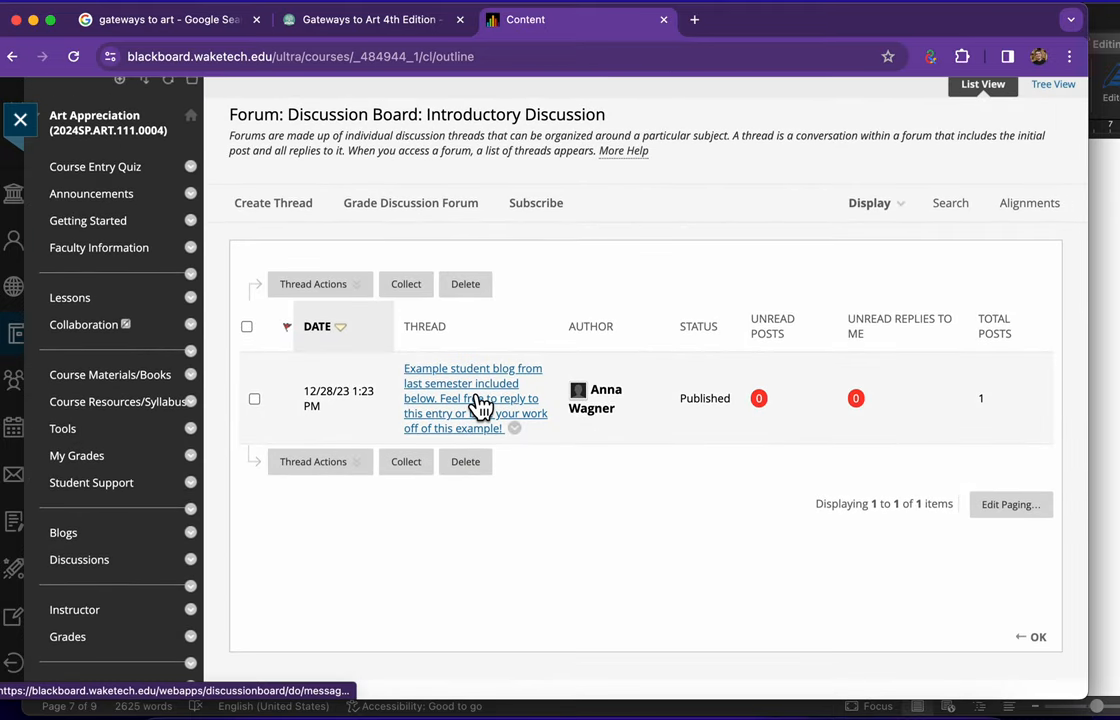
# - Read the example student introduction thread, go back to the Jan 8–12 folder, and scan its checklist
pyautogui.click(472, 390)
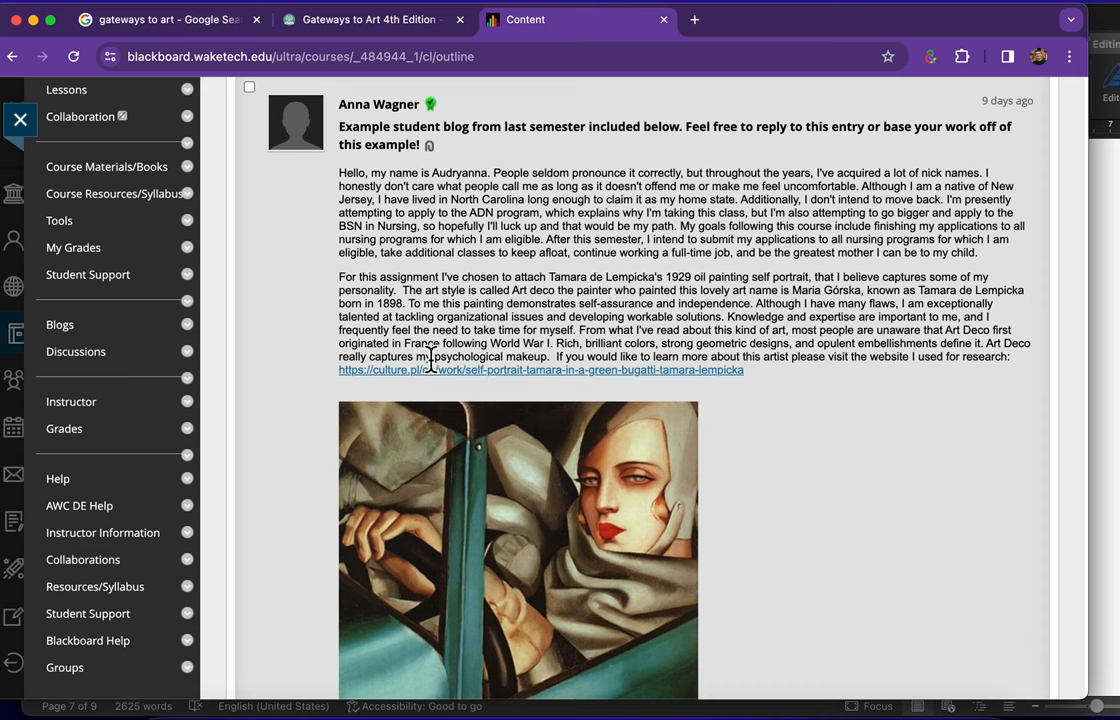
pyautogui.click(13, 56)
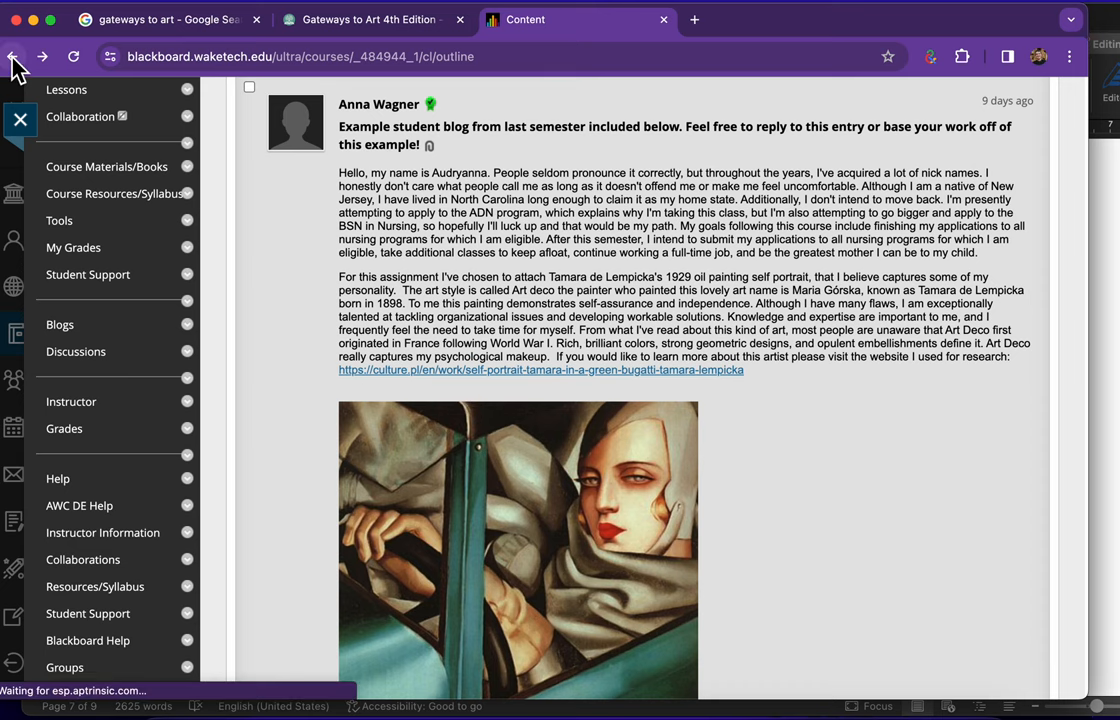
pyautogui.click(14, 56)
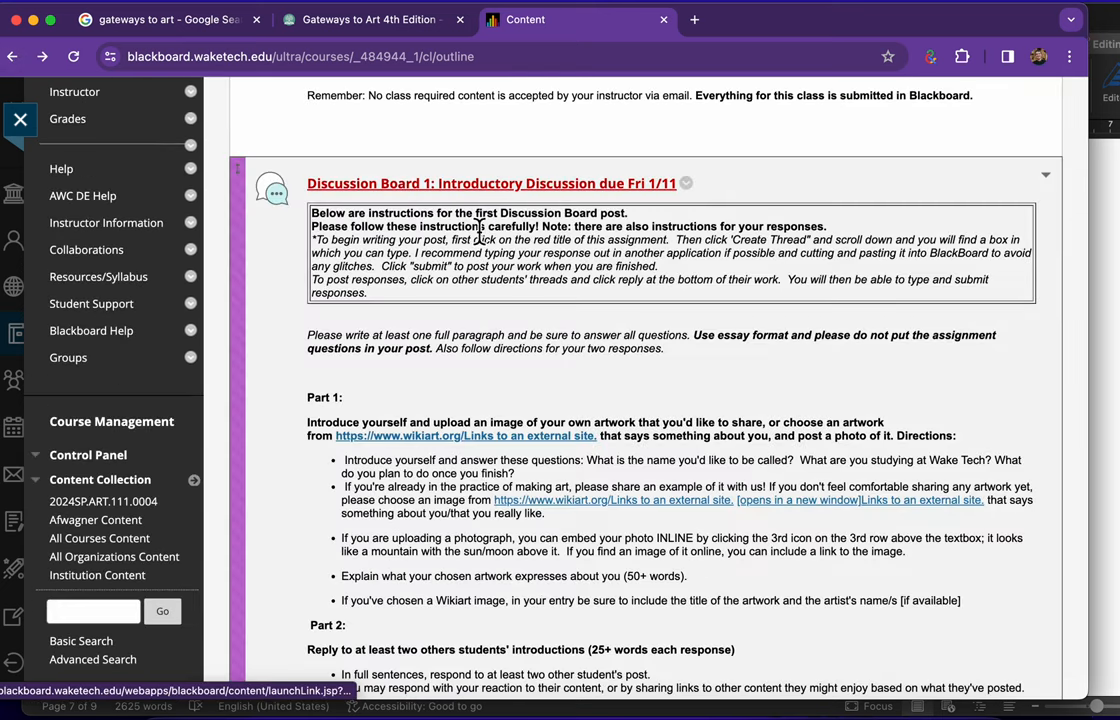
pyautogui.scroll(-3)
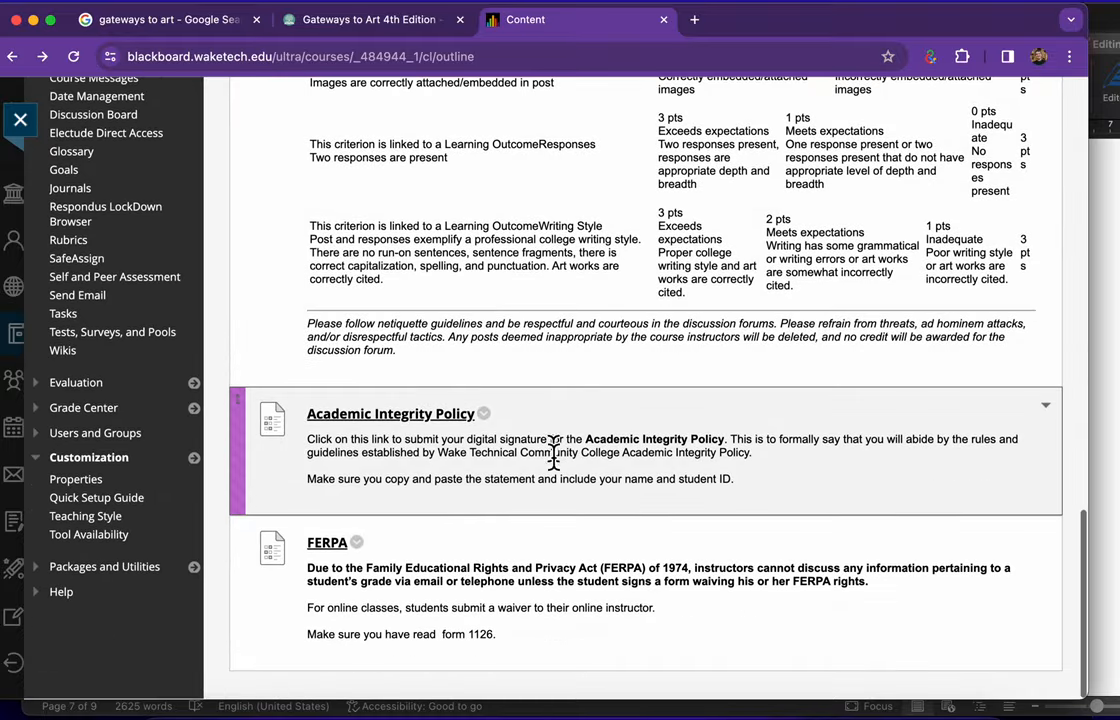
pyautogui.moveTo(285, 485)
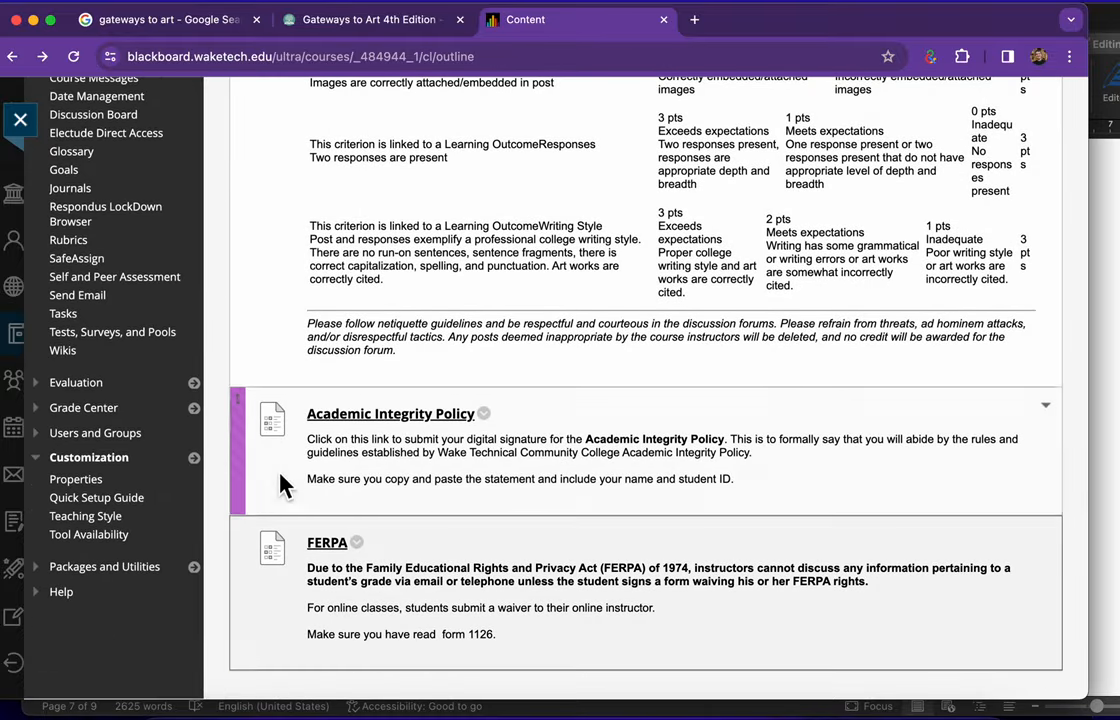
pyautogui.scroll(3)
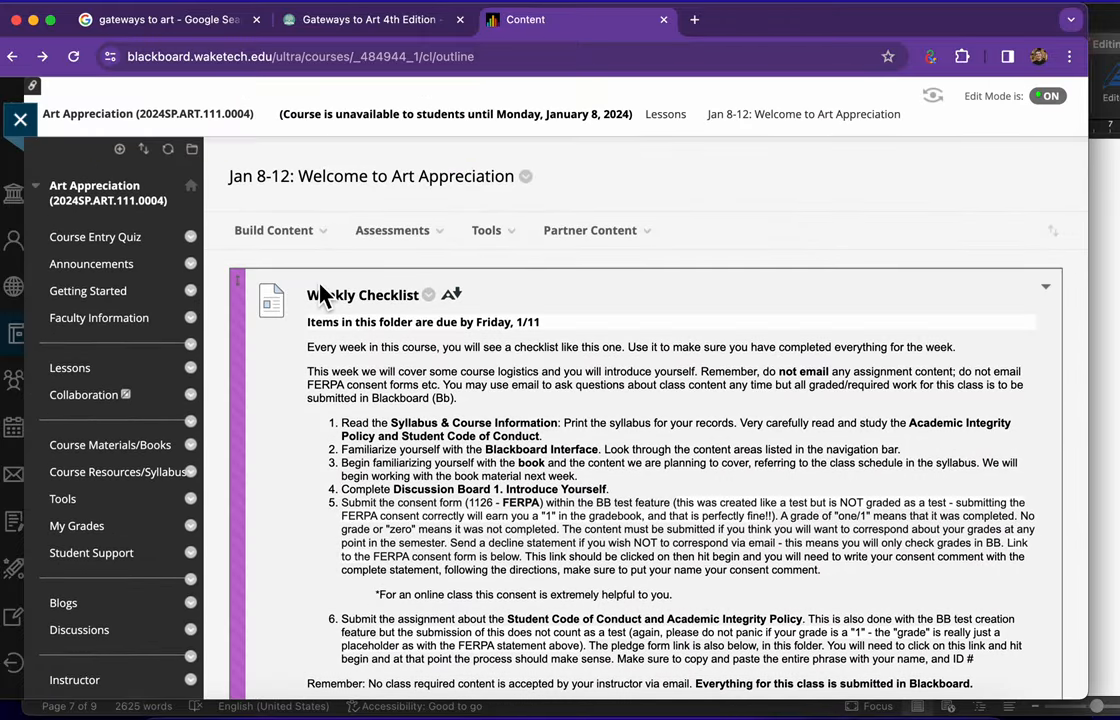
# - Glance at Announcements, then open Faculty Information showing both instructors' contacts
pyautogui.click(91, 263)
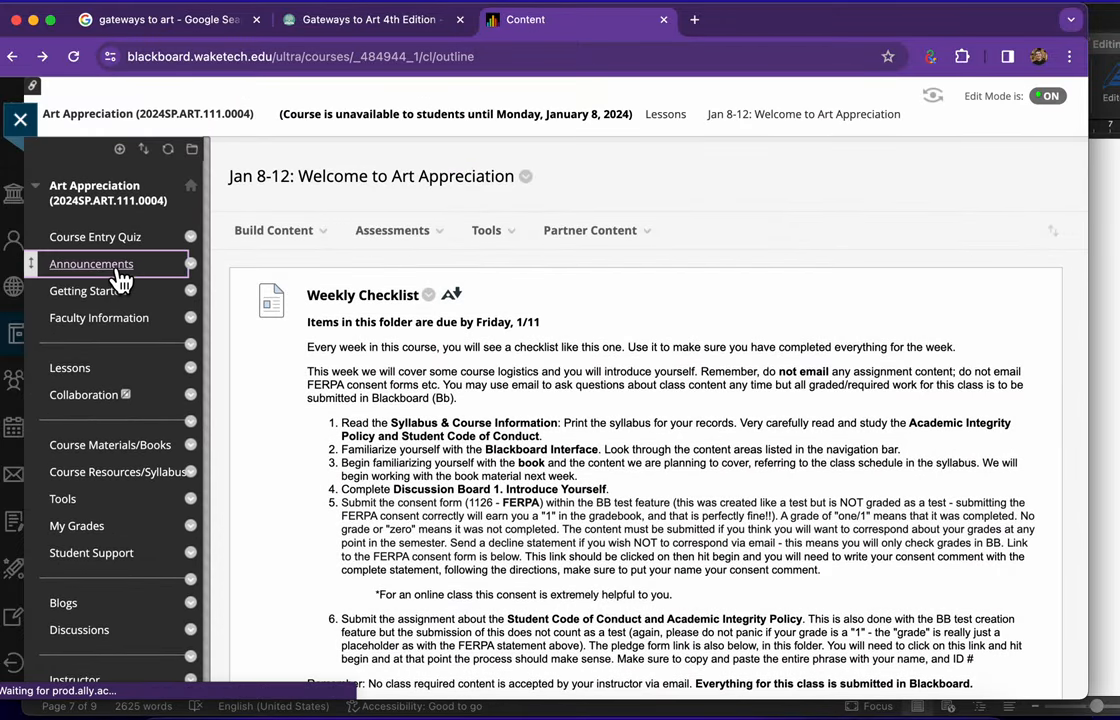
pyautogui.click(91, 264)
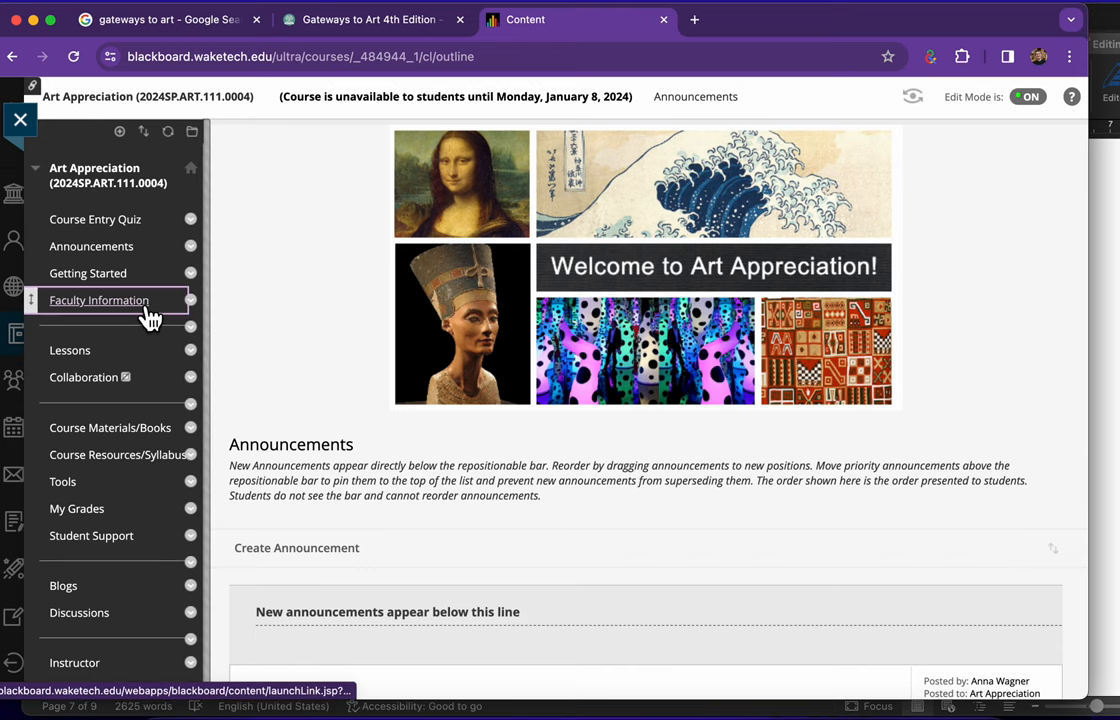
pyautogui.click(98, 300)
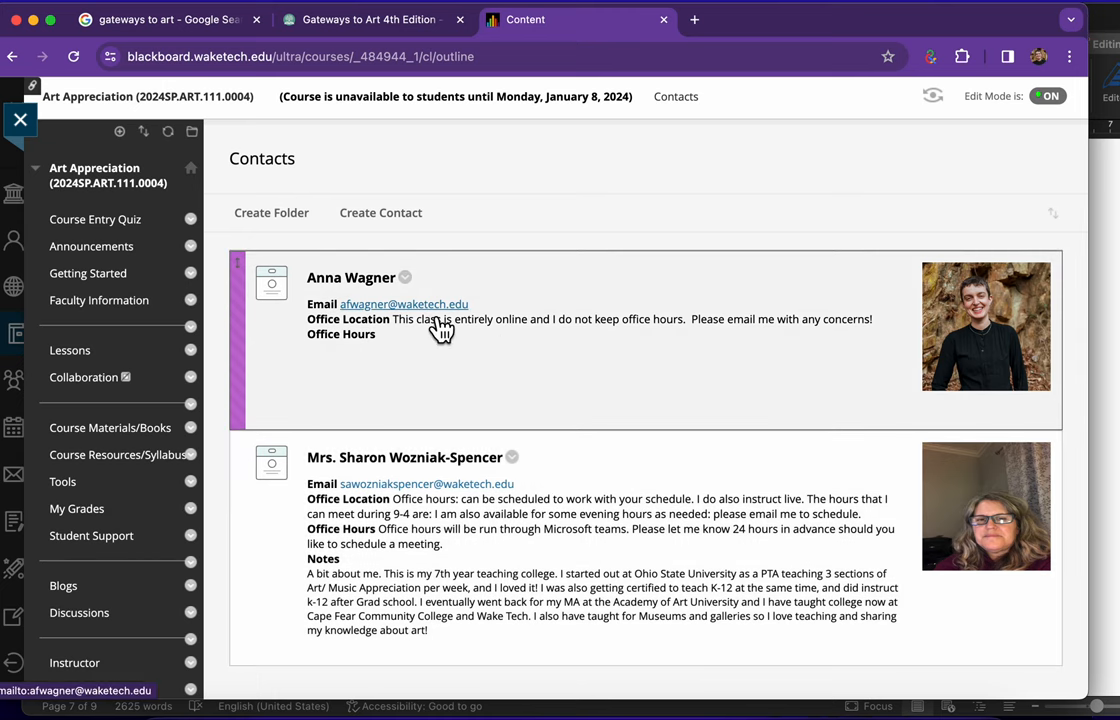
pyautogui.moveTo(727, 181)
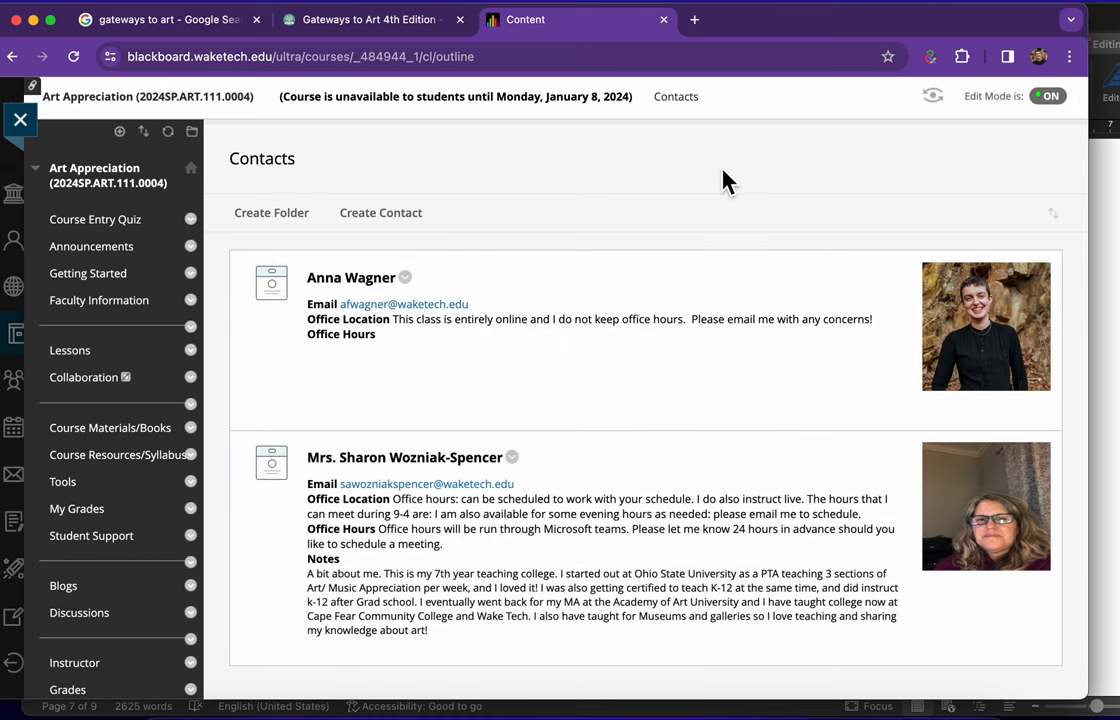